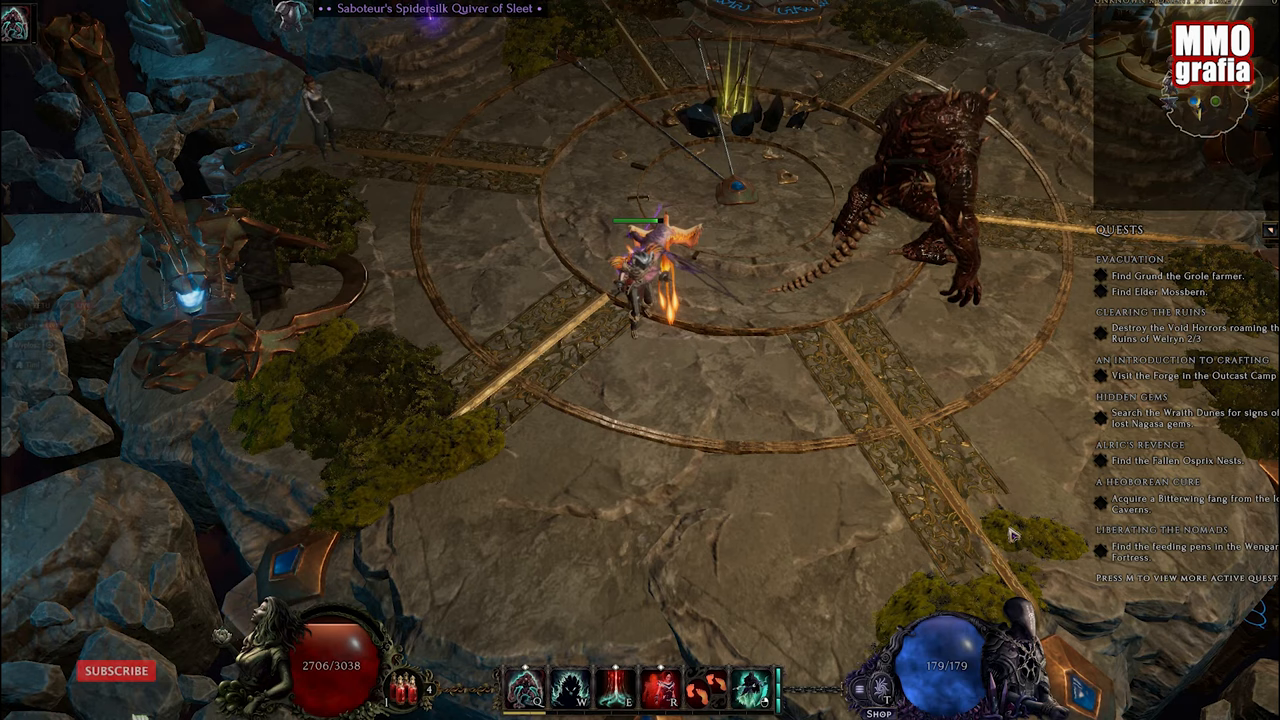
- Show the inventory so the loot filter panel can be opened beside it
key(i)
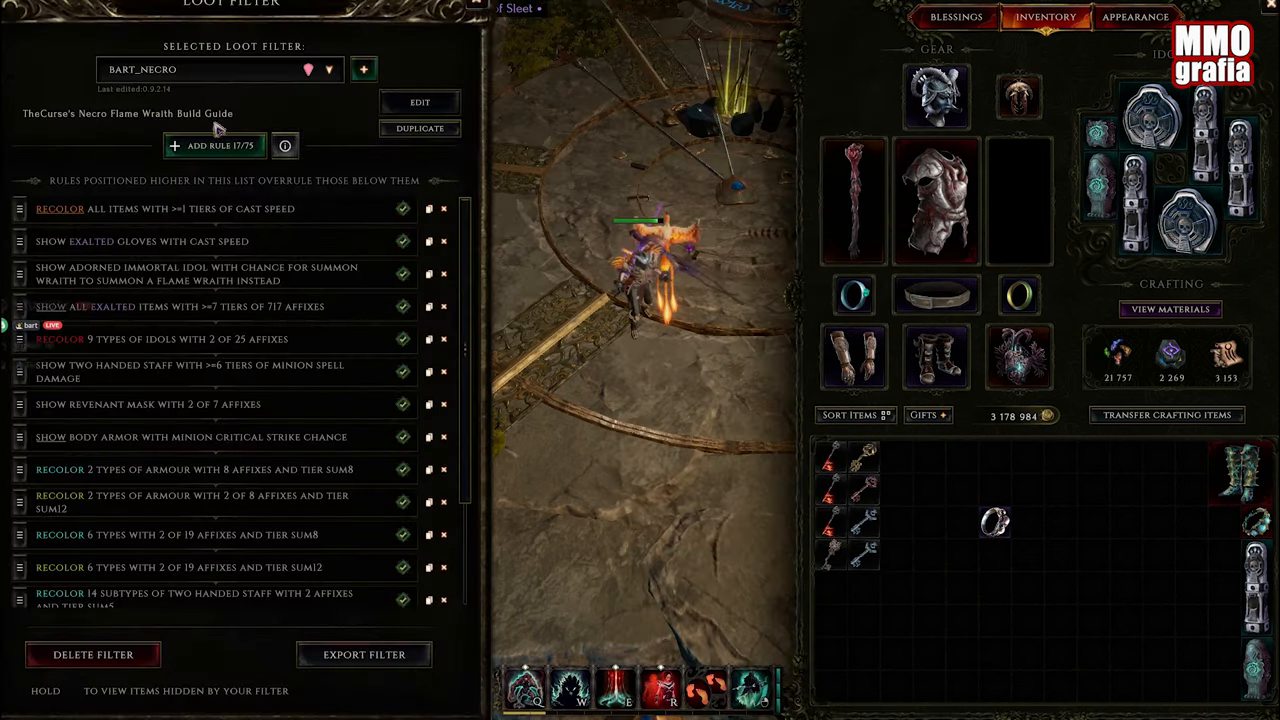
- Create a new loot filter from scratch titled 'Exmpale filter 1'
click(284, 145)
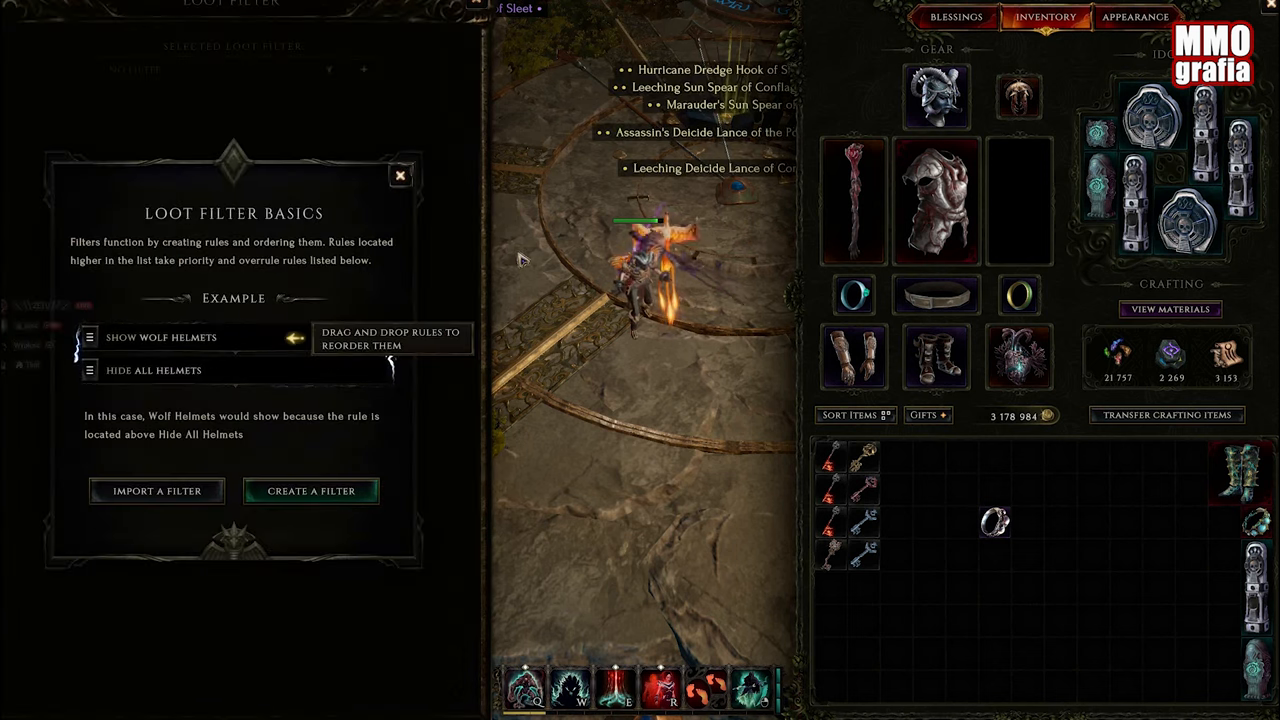
click(311, 490)
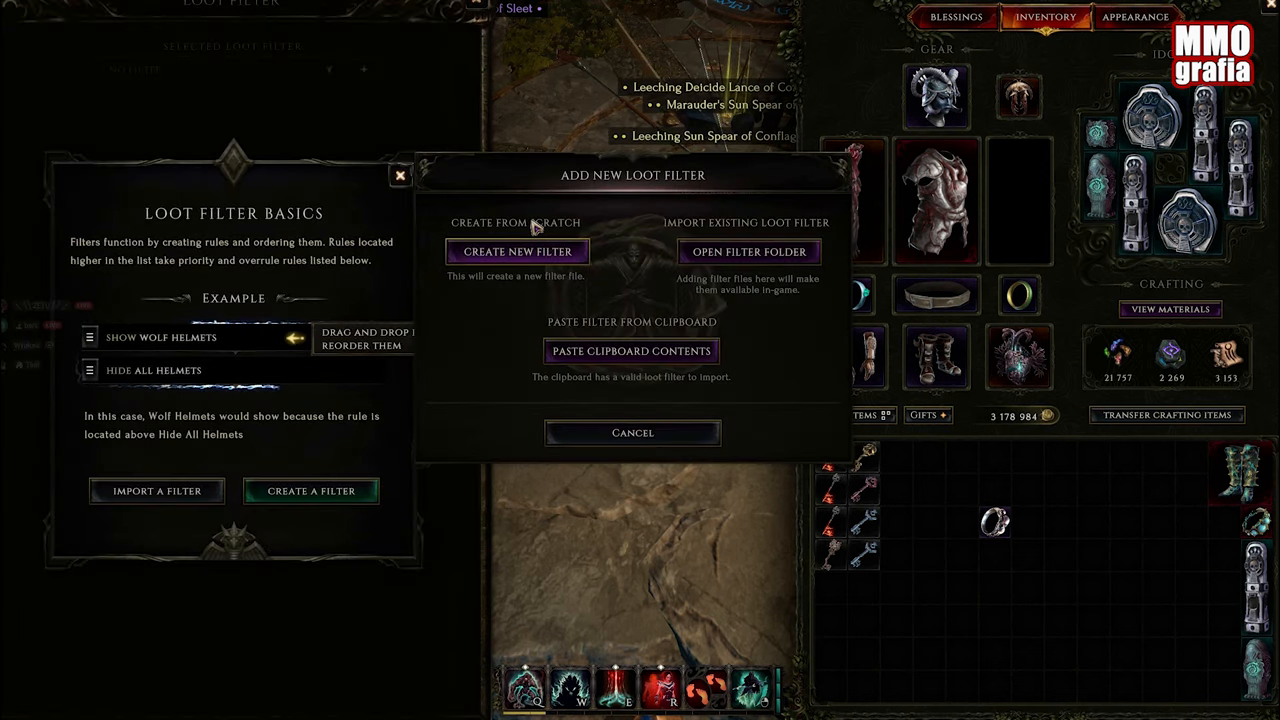
click(517, 251)
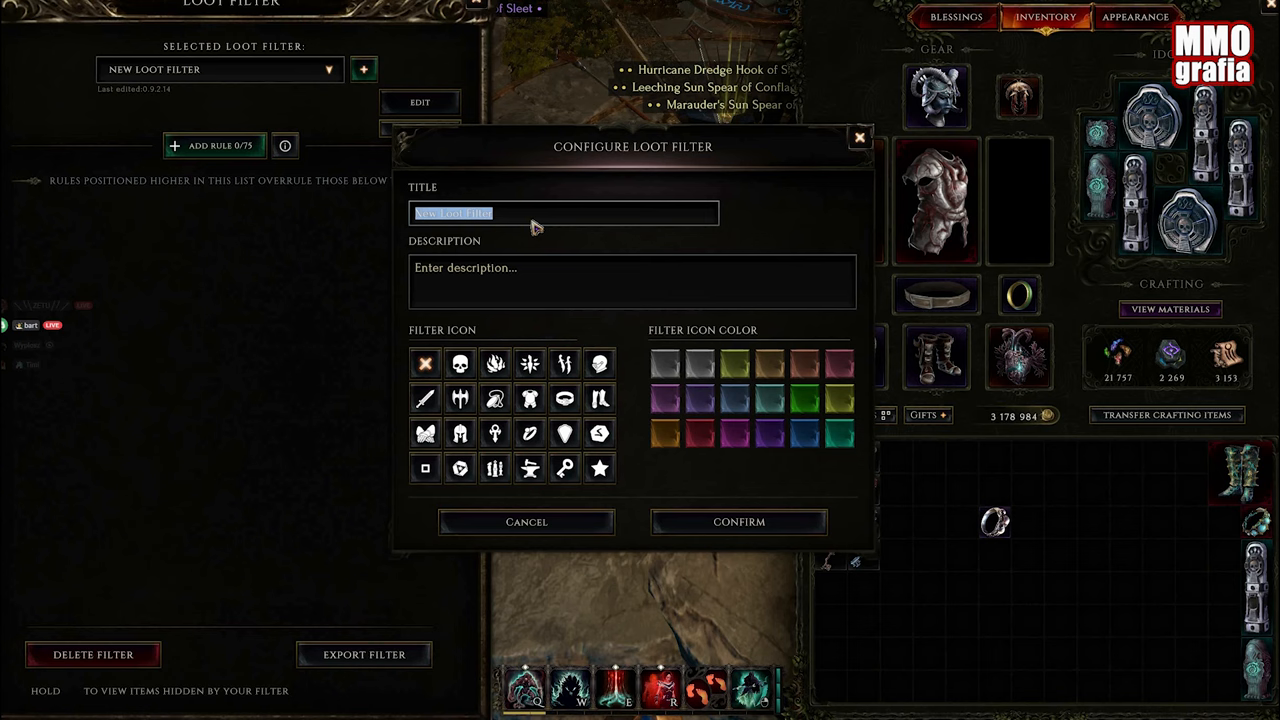
text(Exmpale)
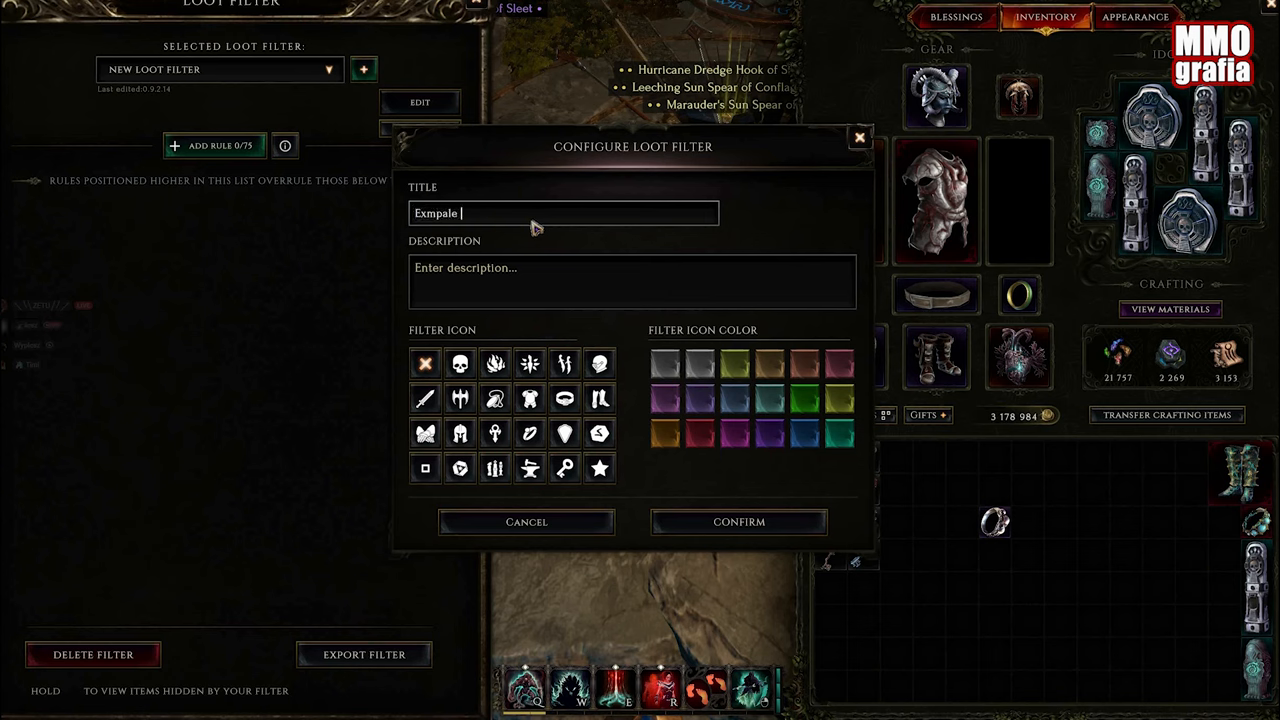
text(filter)
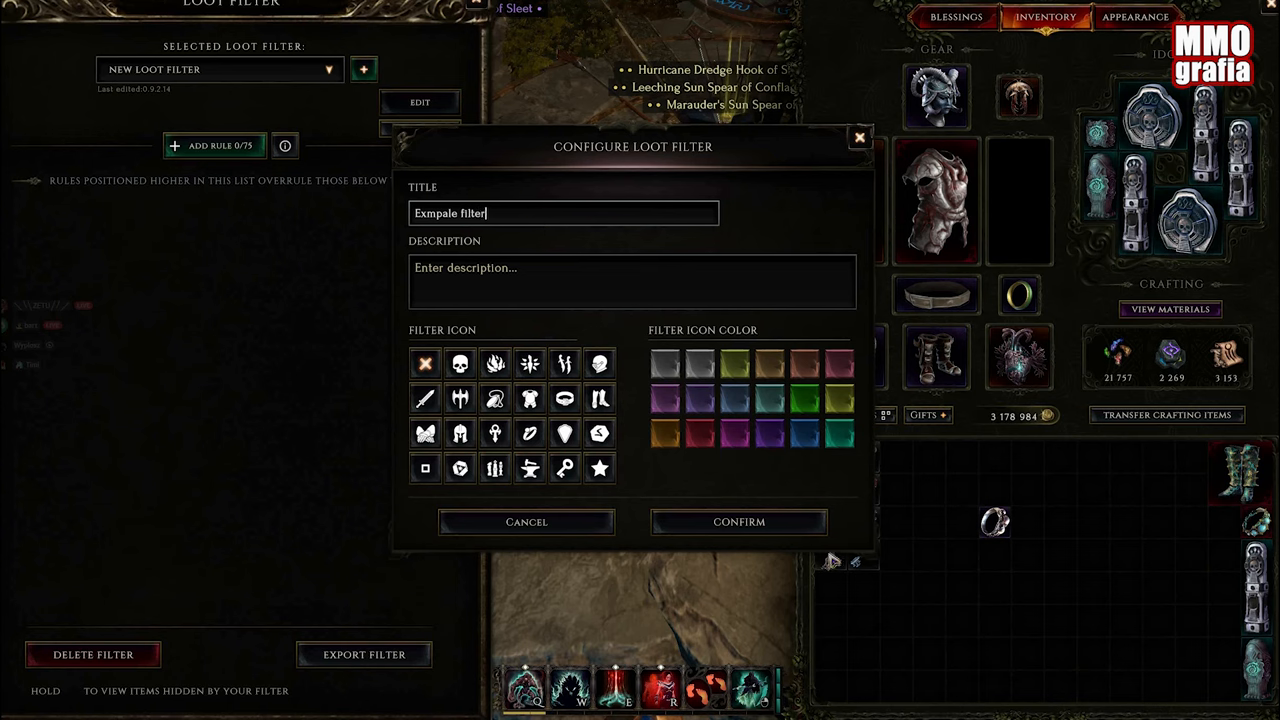
text(1)
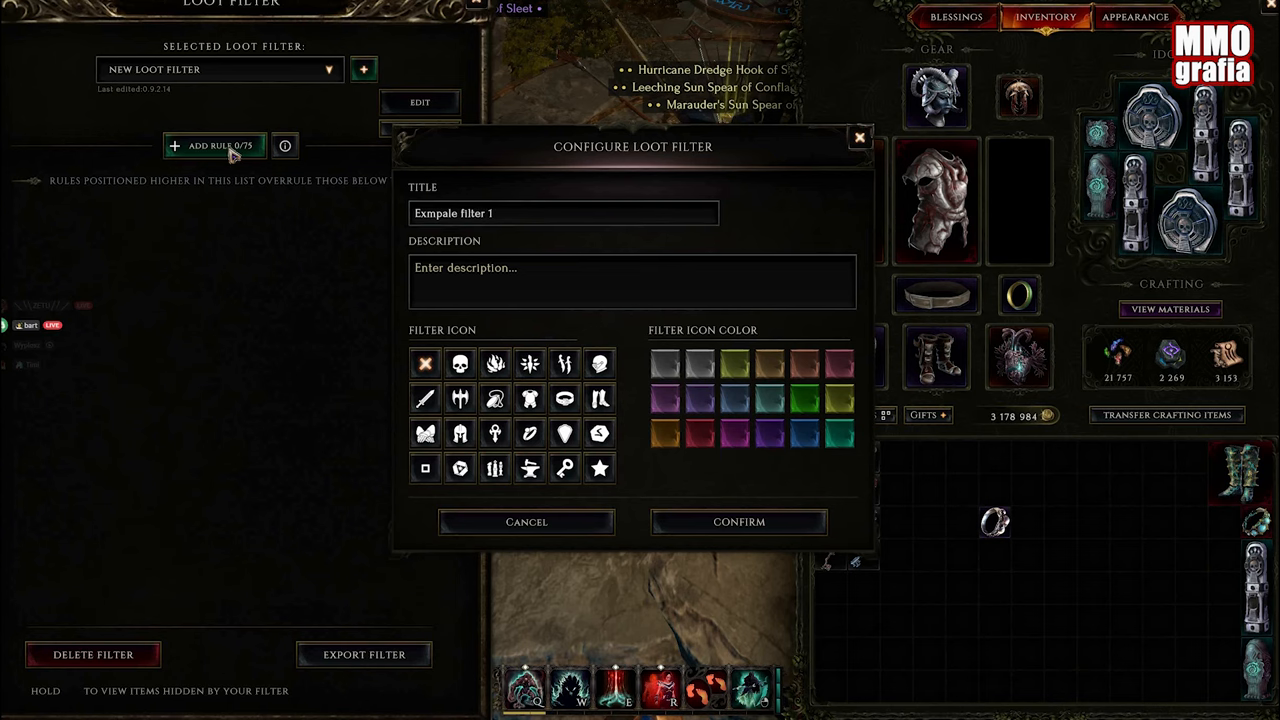
- Start a new rule that recolors matching items with a green label
click(738, 521)
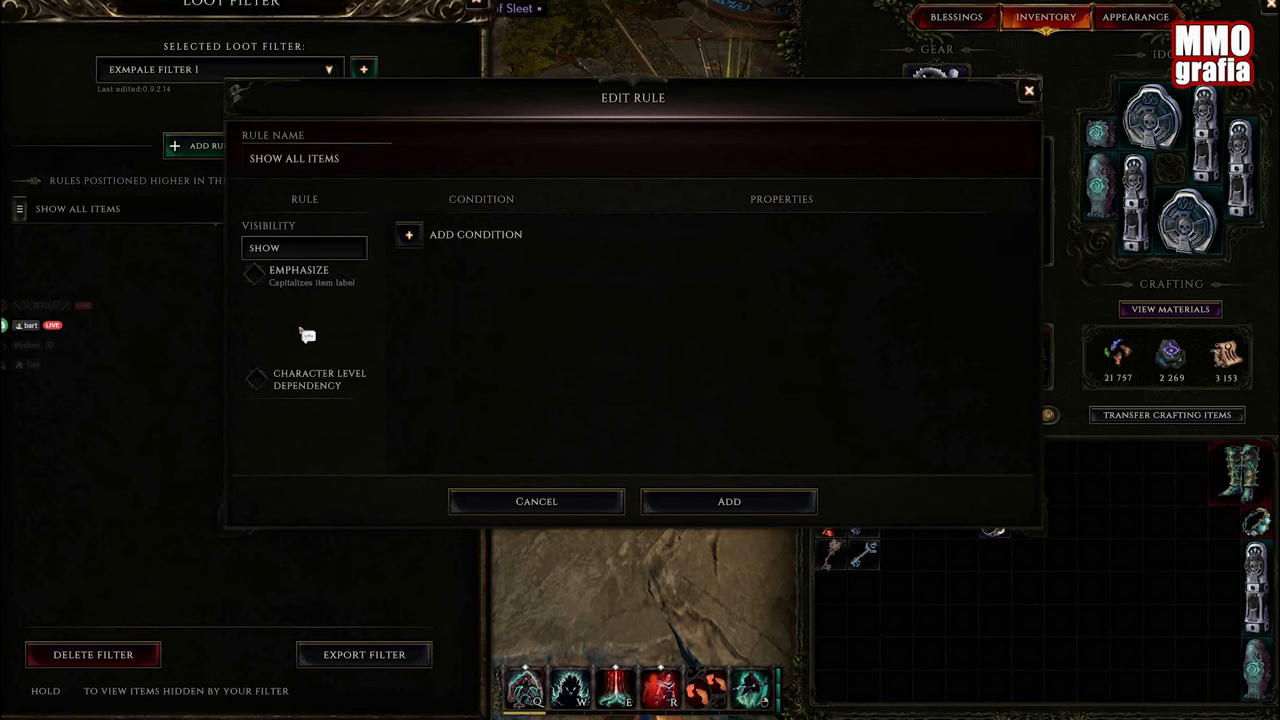
click(304, 247)
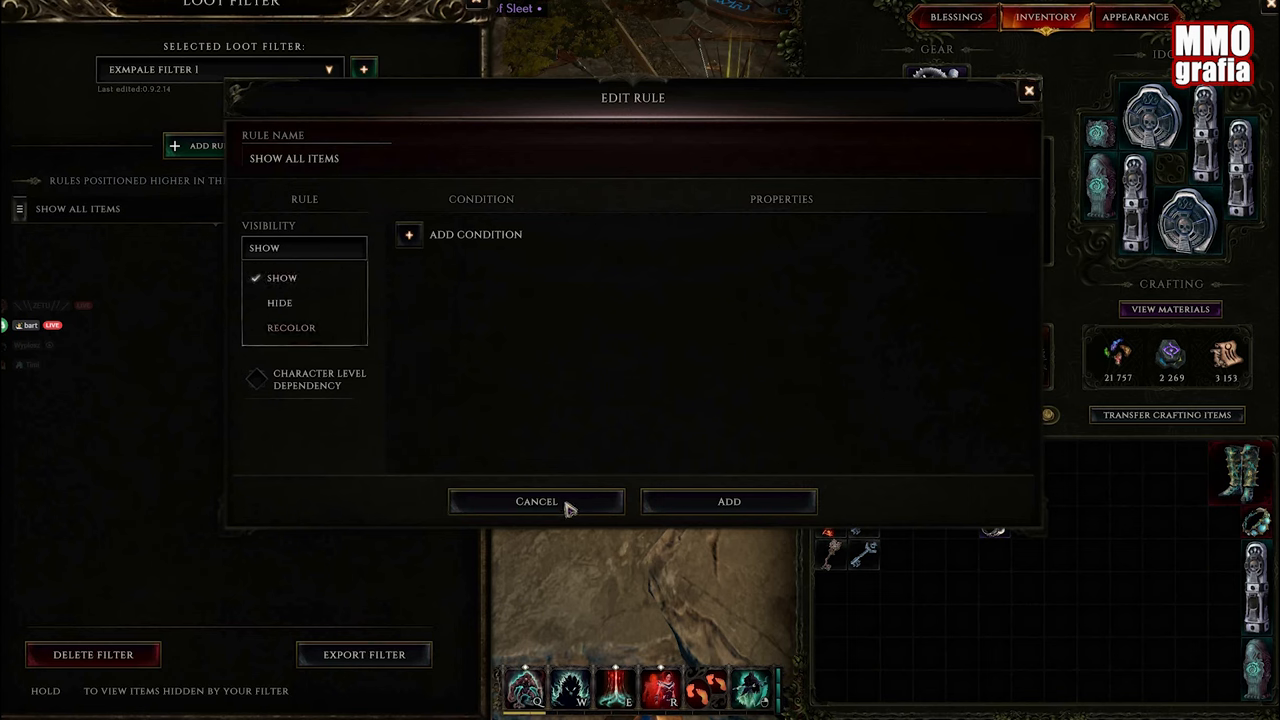
click(291, 327)
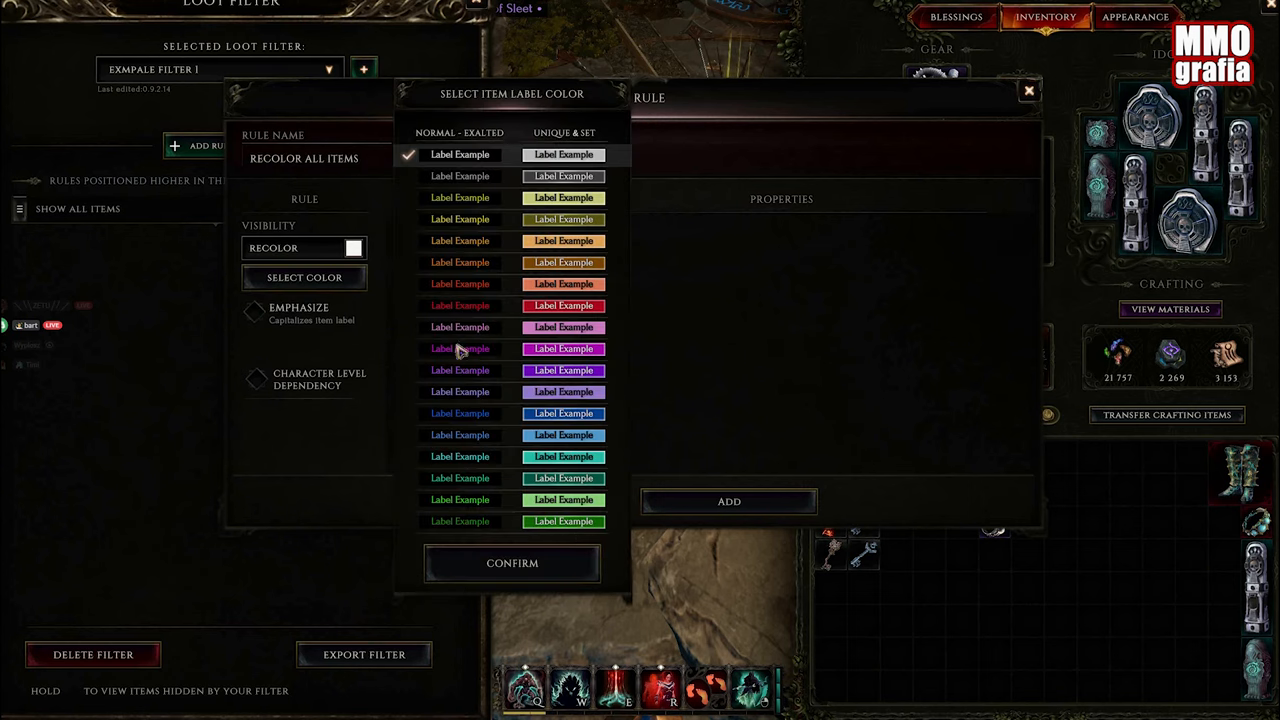
click(459, 521)
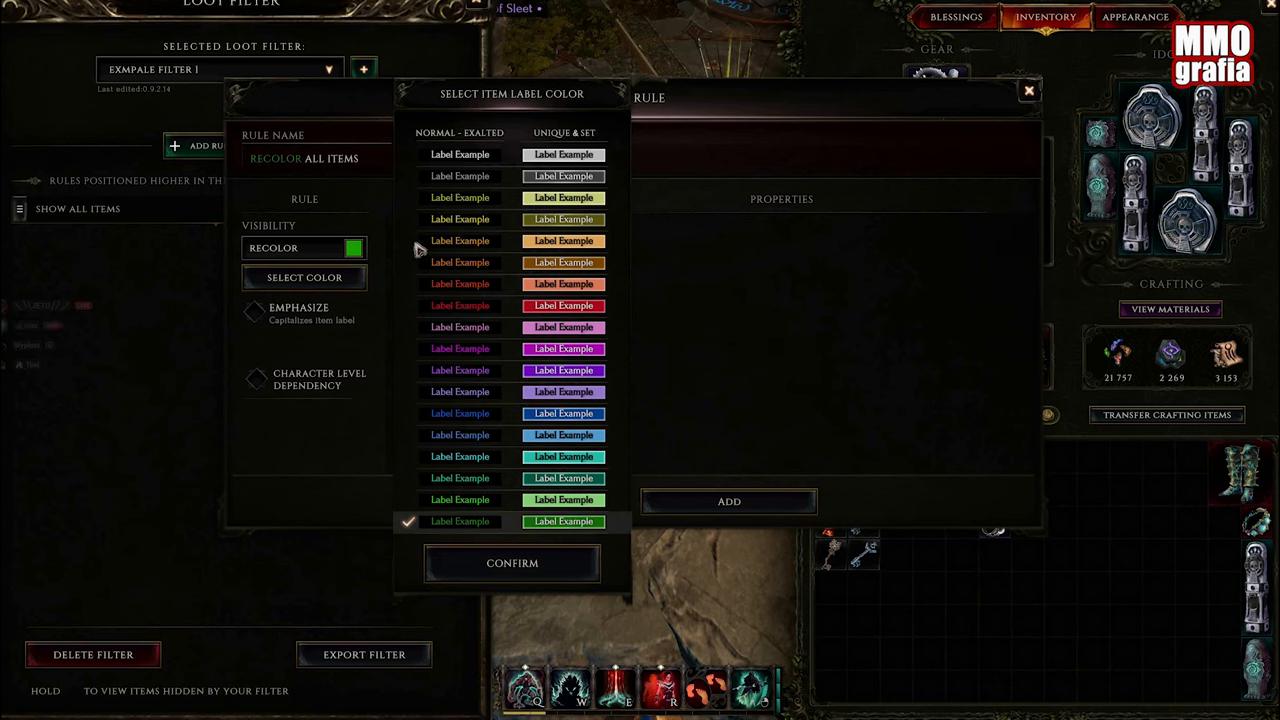
click(512, 562)
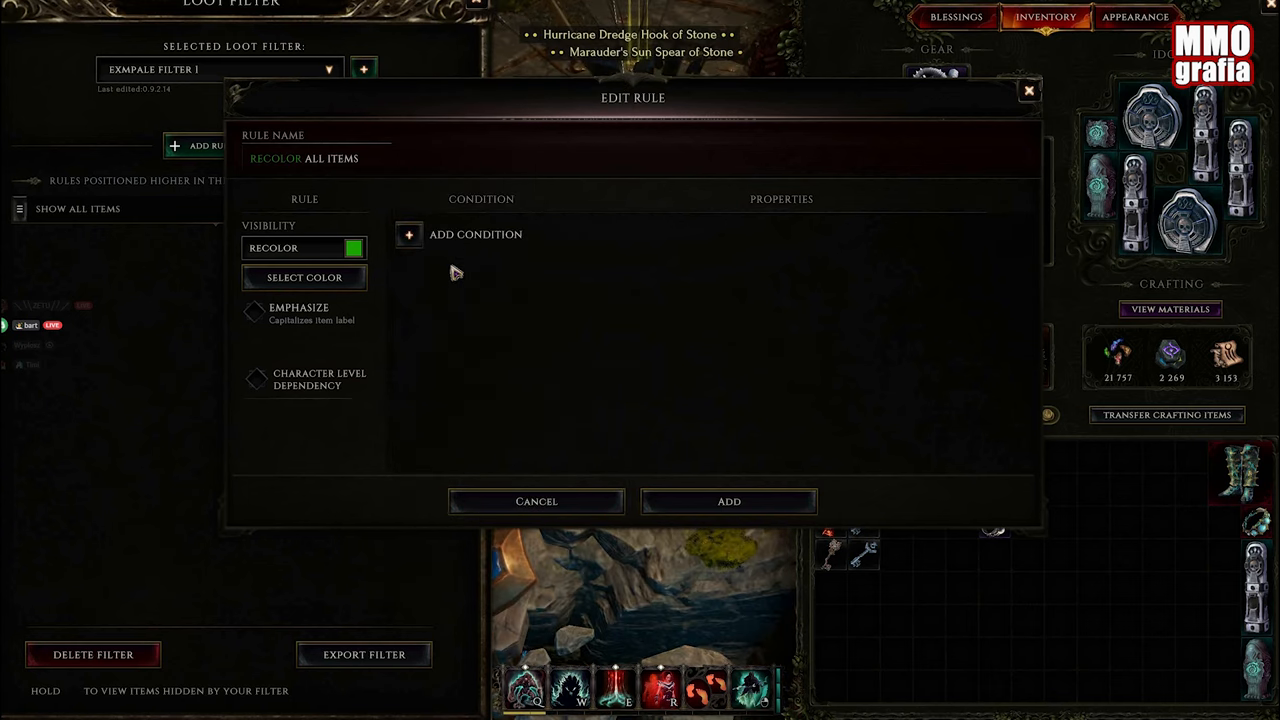
- Add an Affix condition selecting the Strength affix
click(475, 234)
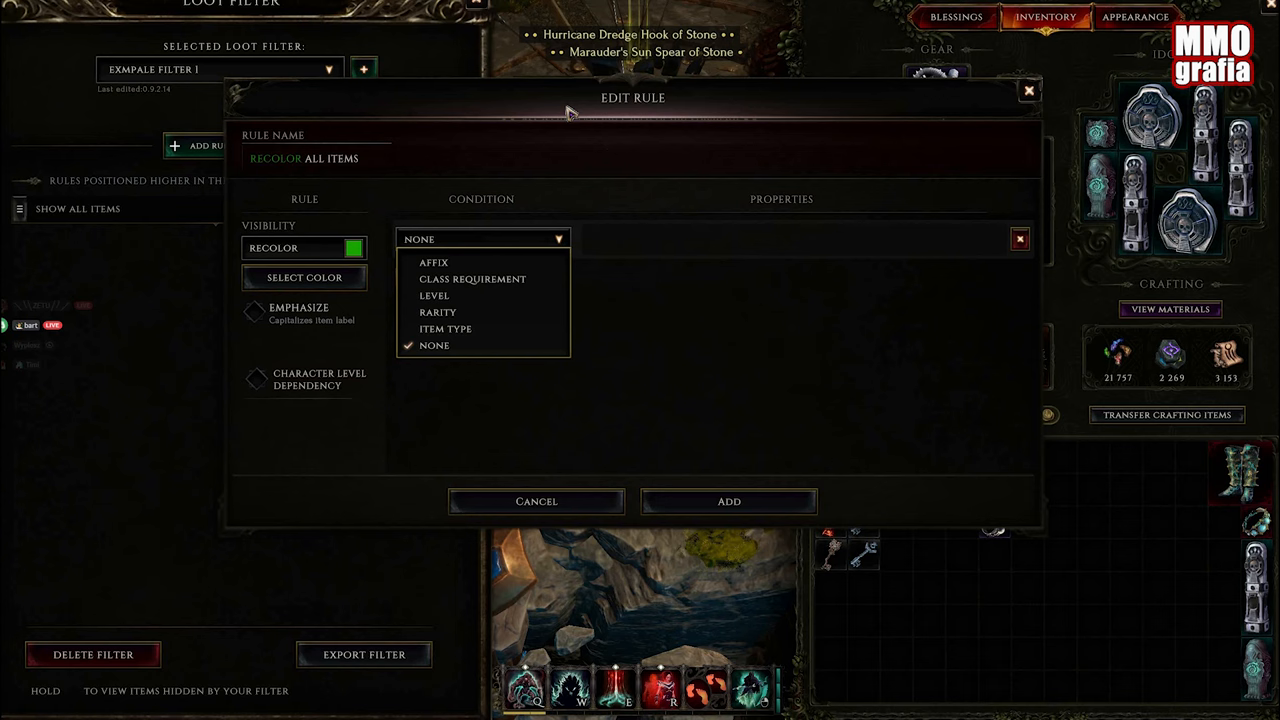
click(433, 262)
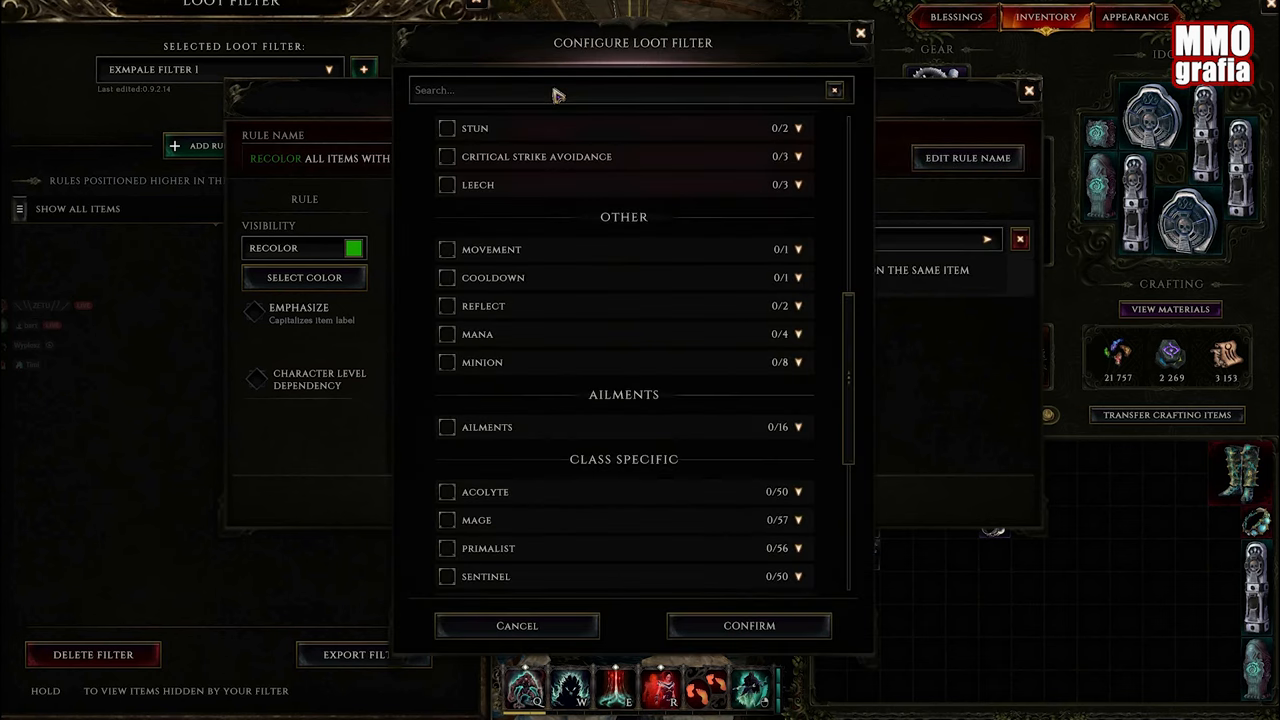
text(str)
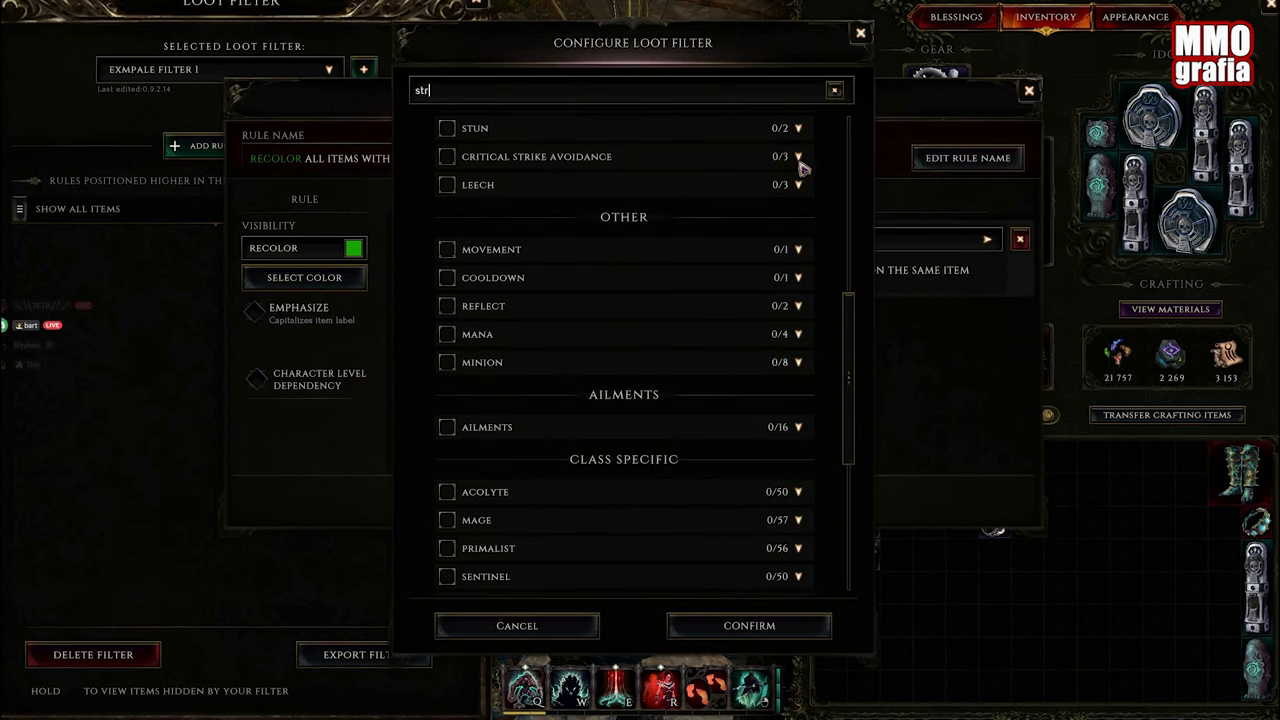
text(e)
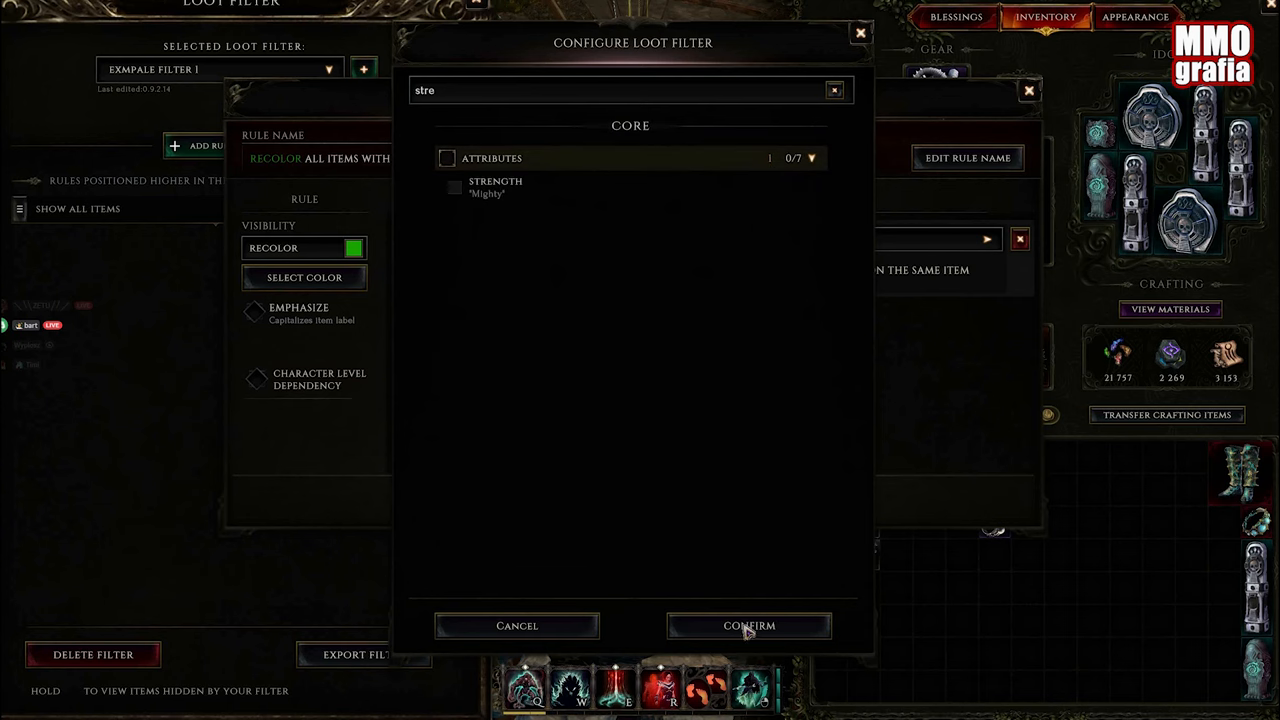
click(749, 625)
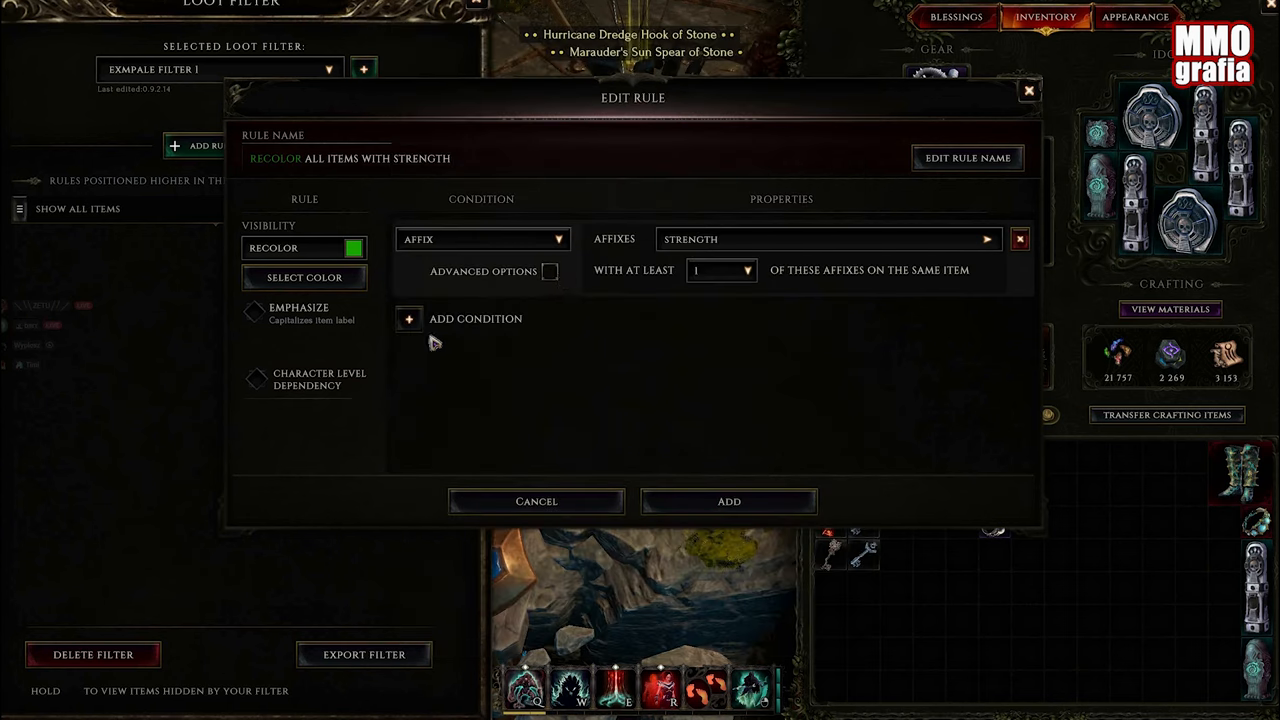
mouse_move(781, 353)
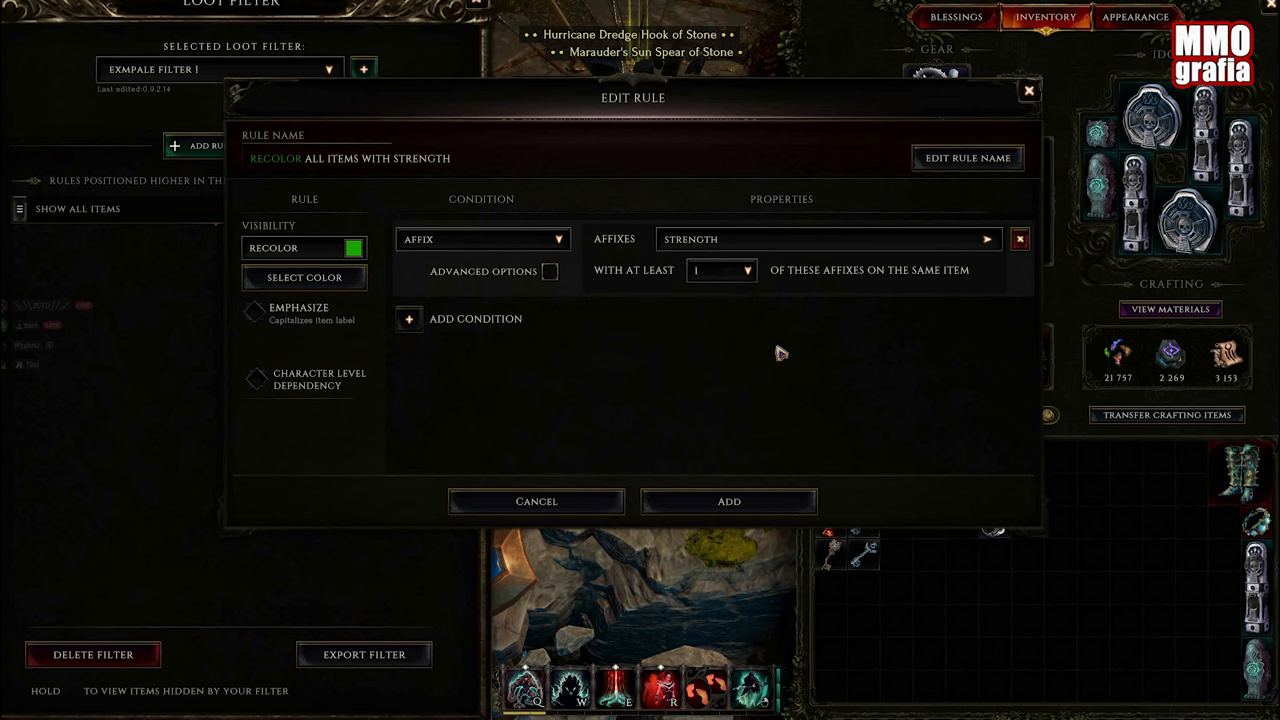
- Require the Strength affix tier to be more than or equal to 6
click(549, 271)
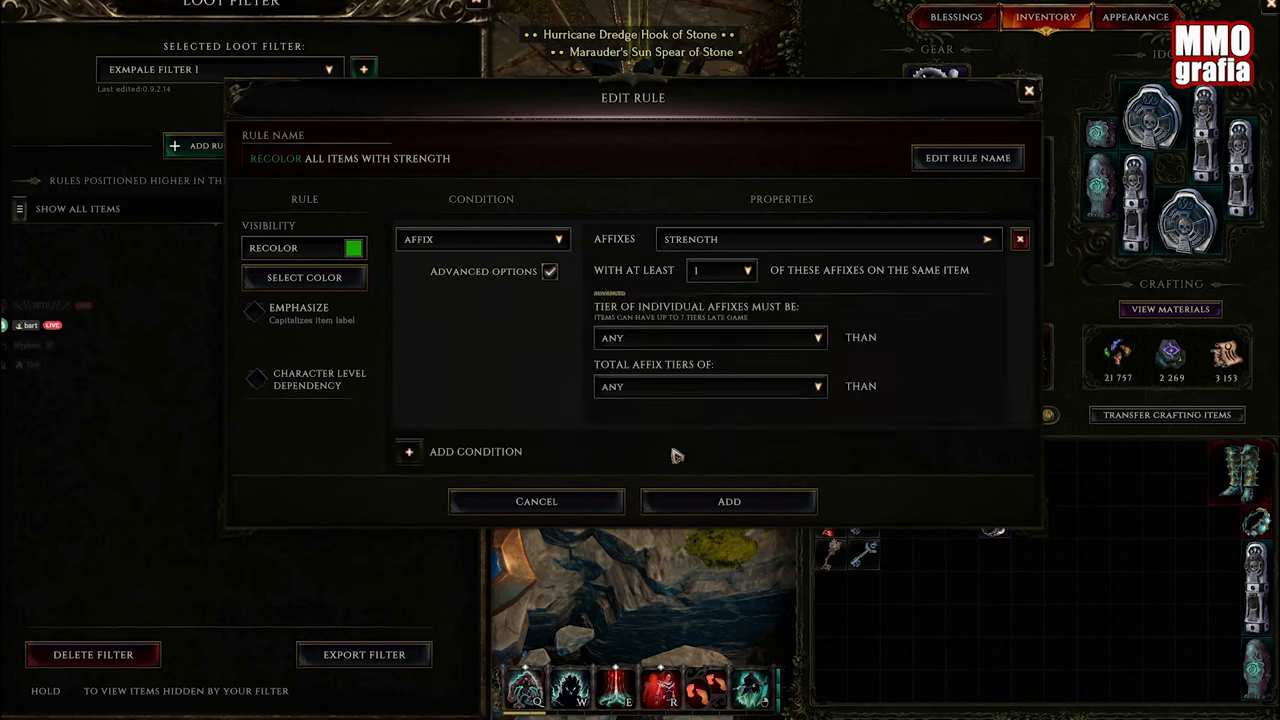
click(710, 337)
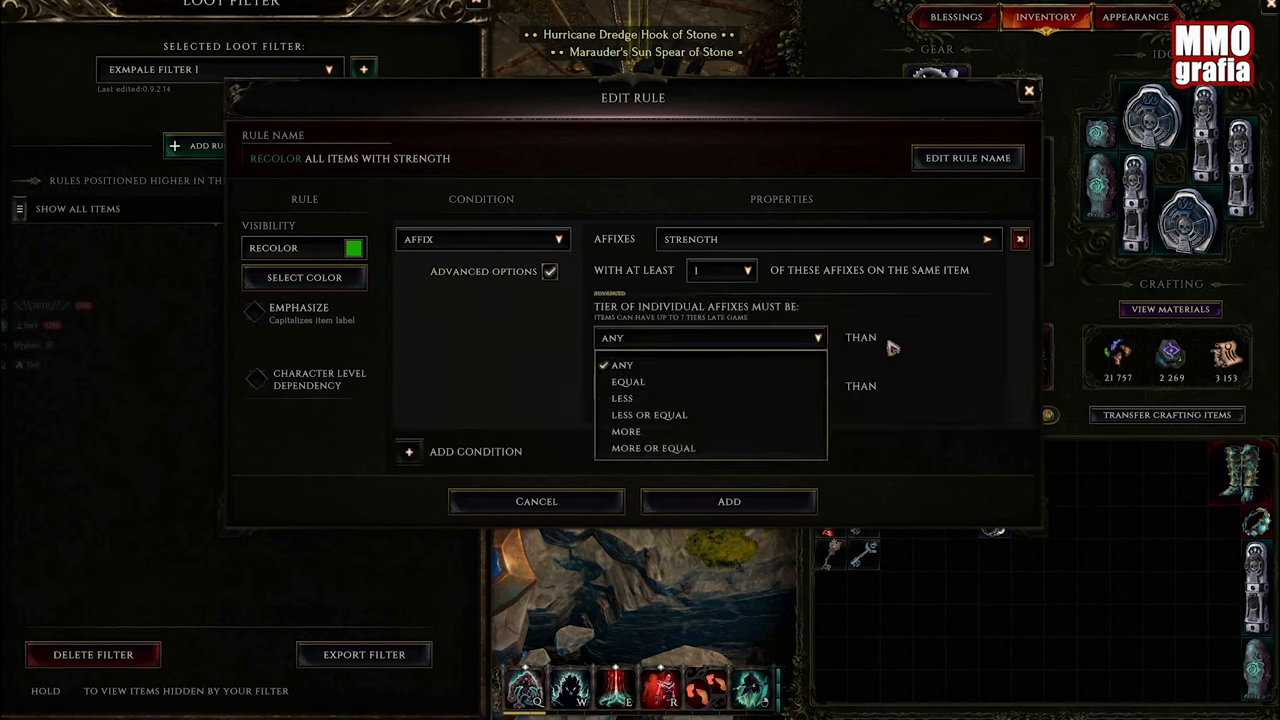
click(653, 448)
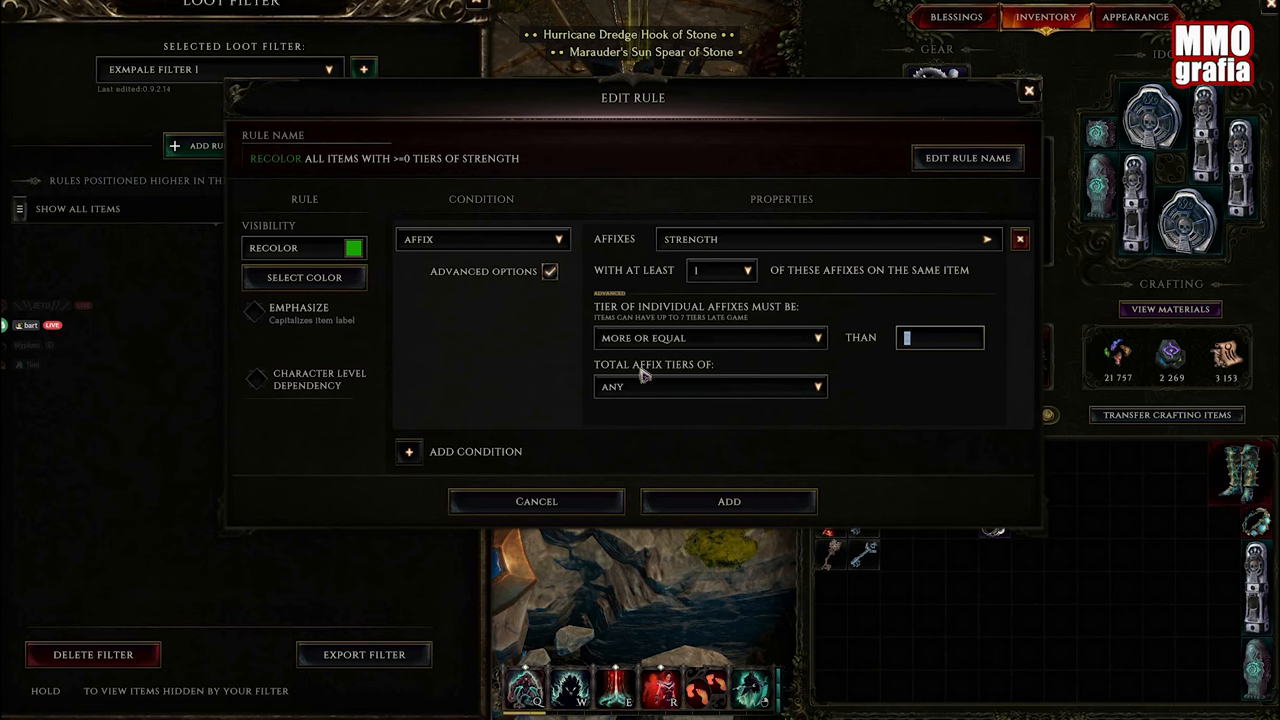
text(6)
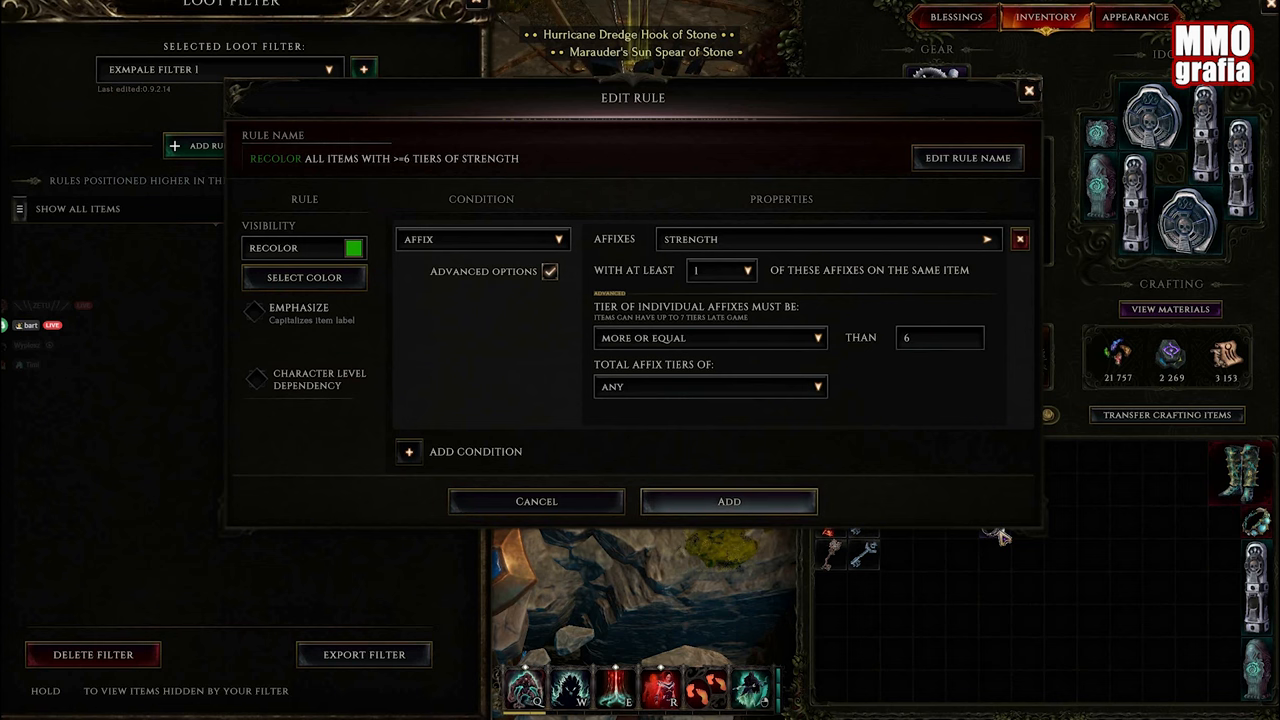
- Add the green Strength tier-6 recolor rule to the filter
click(728, 501)
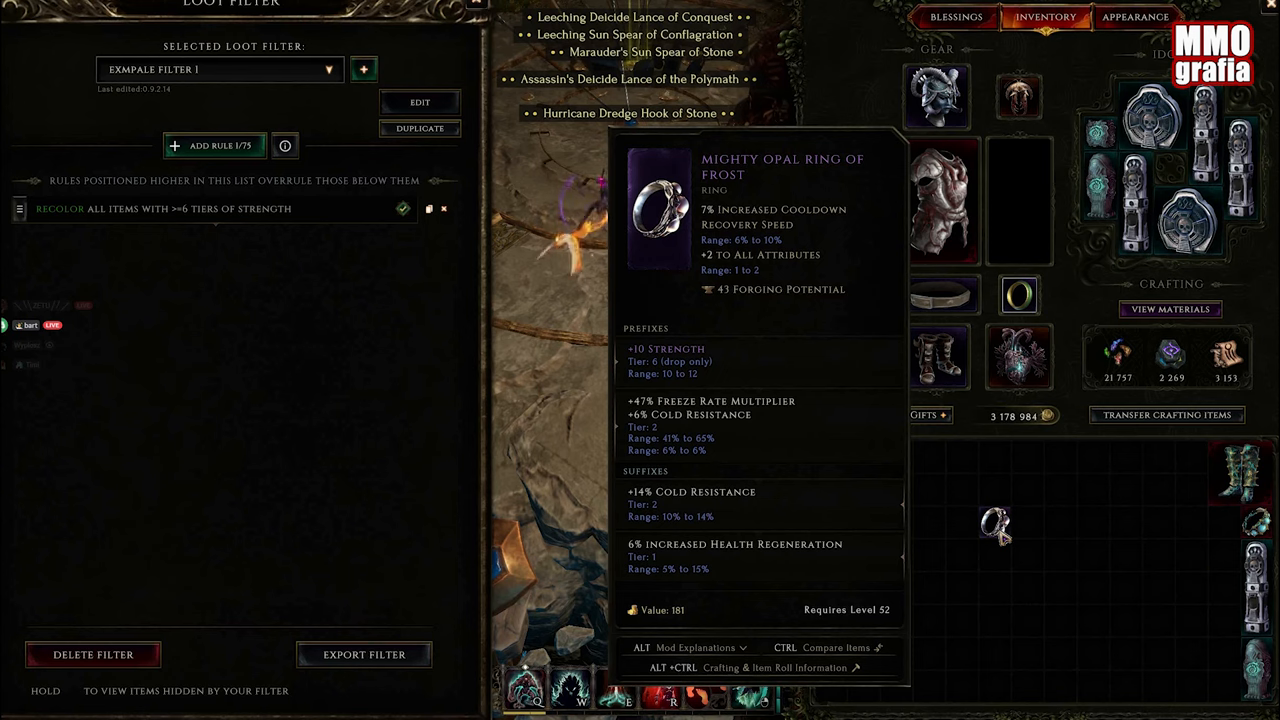
mouse_move(538, 228)
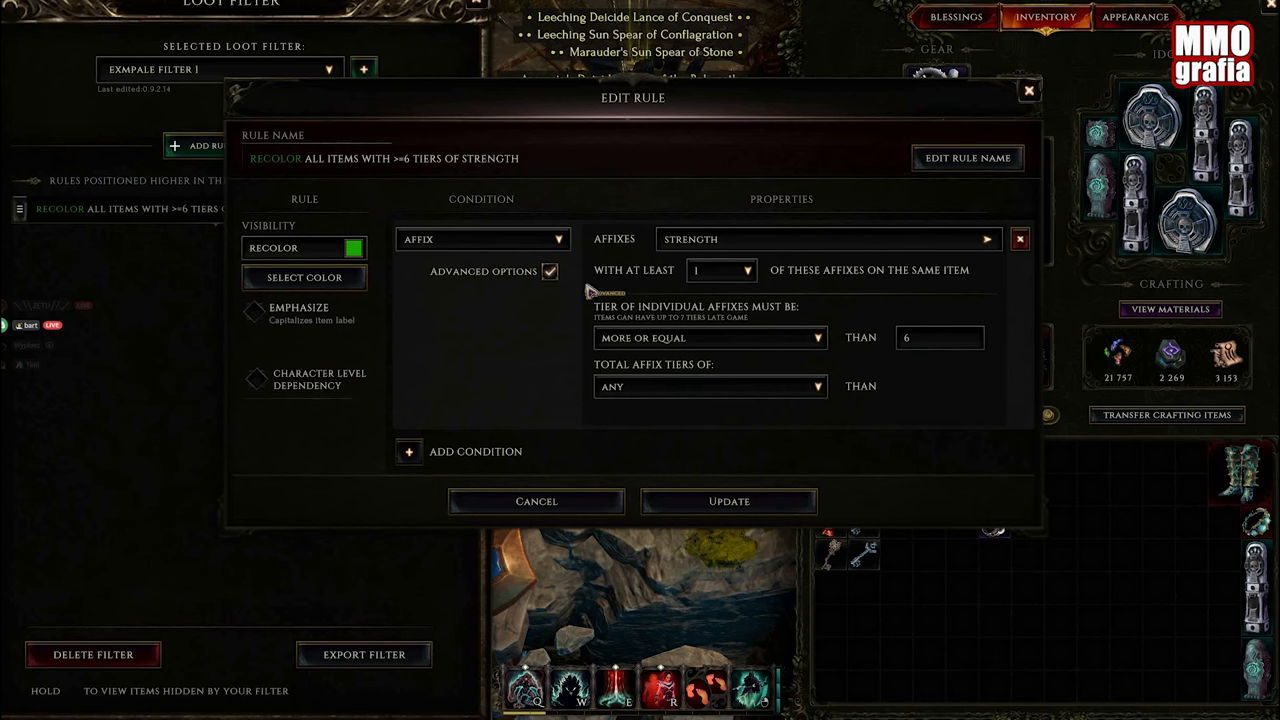
mouse_move(588, 288)
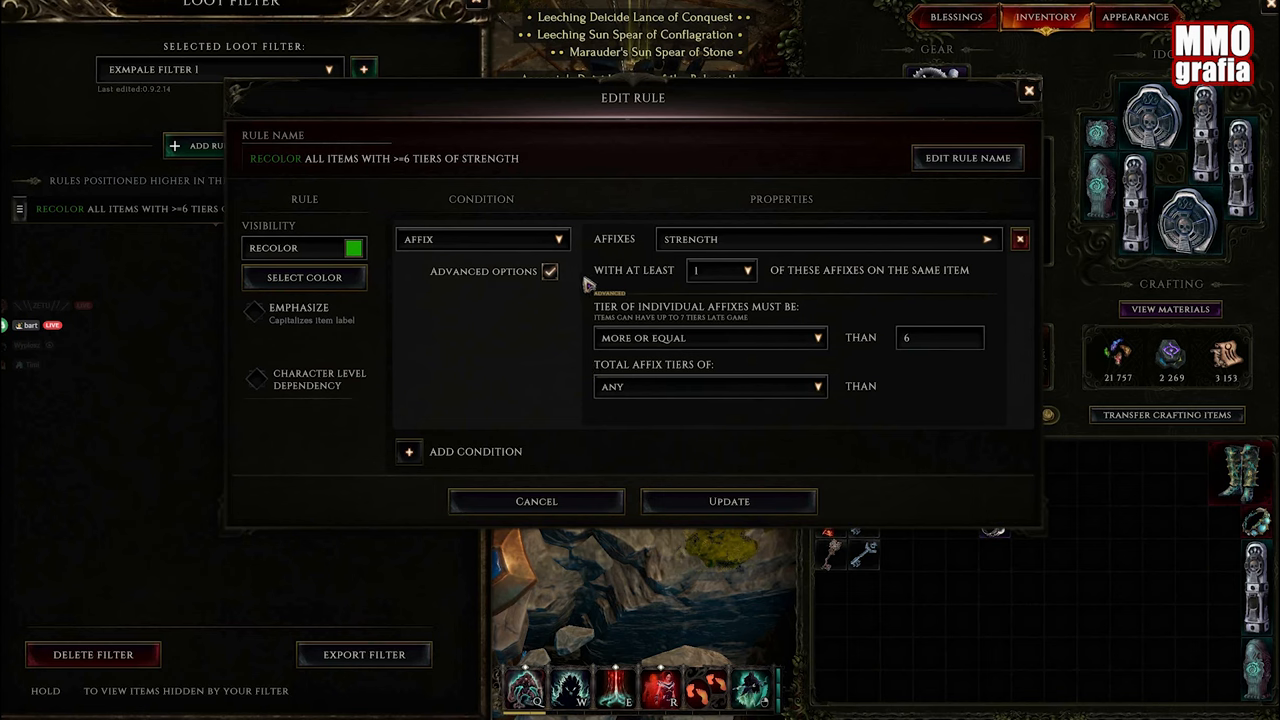
mouse_move(598, 430)
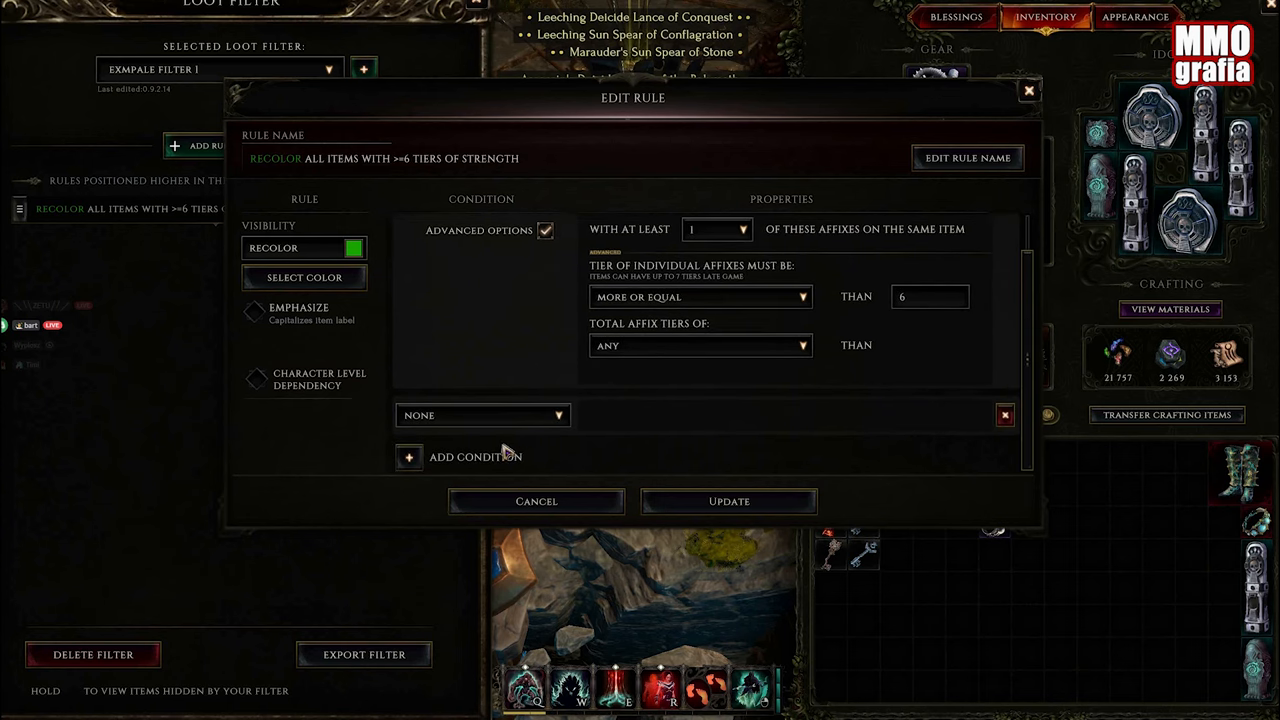
- Add a Rarity condition requiring Exalted items and update the rule
click(483, 415)
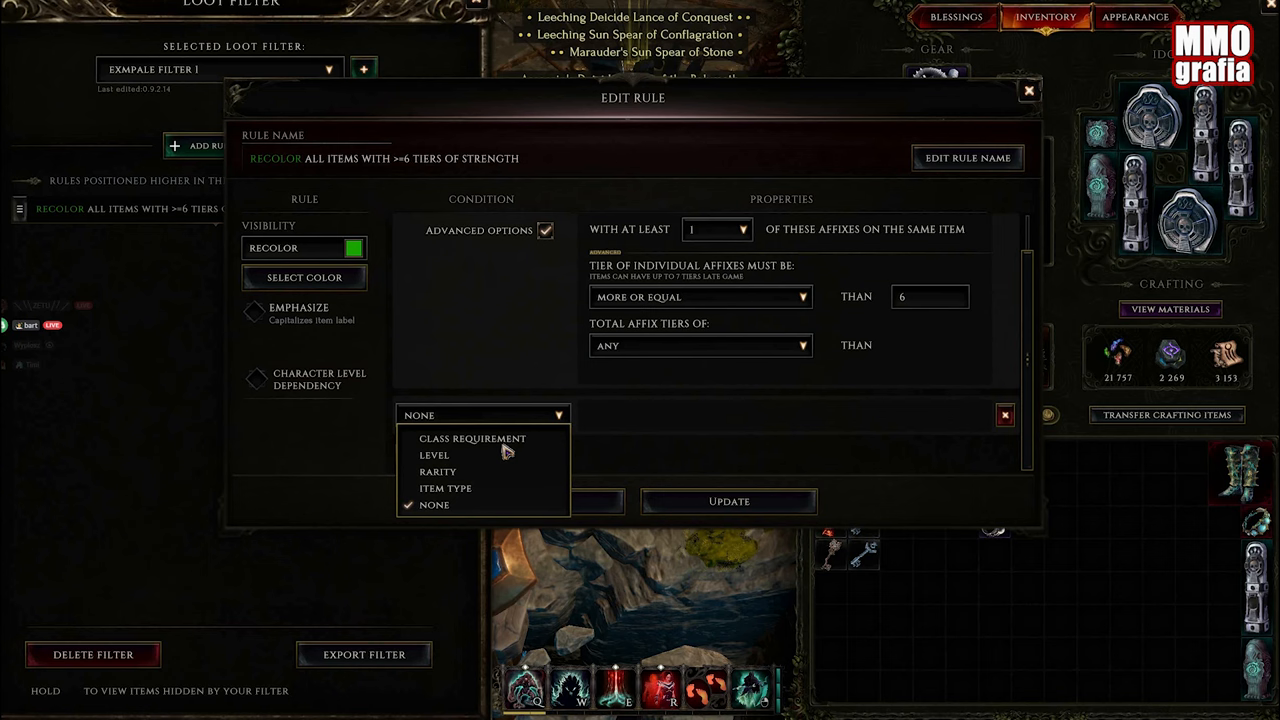
mouse_move(489, 455)
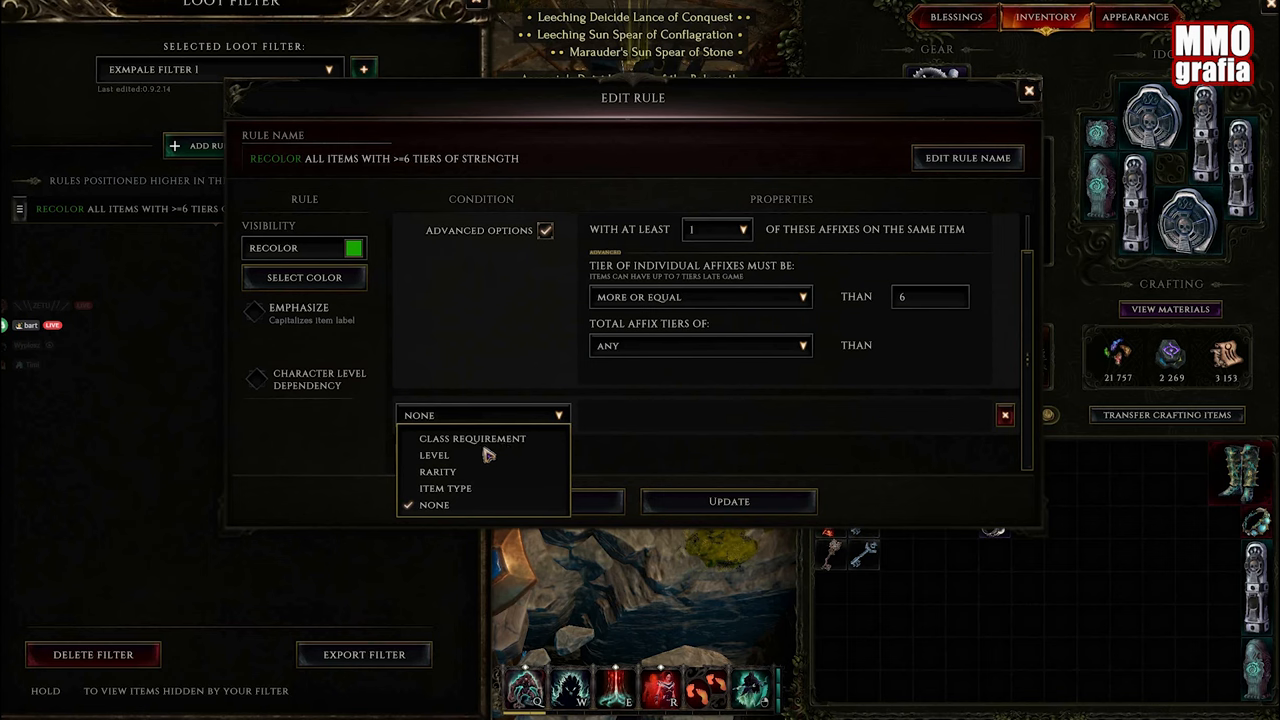
mouse_move(486, 506)
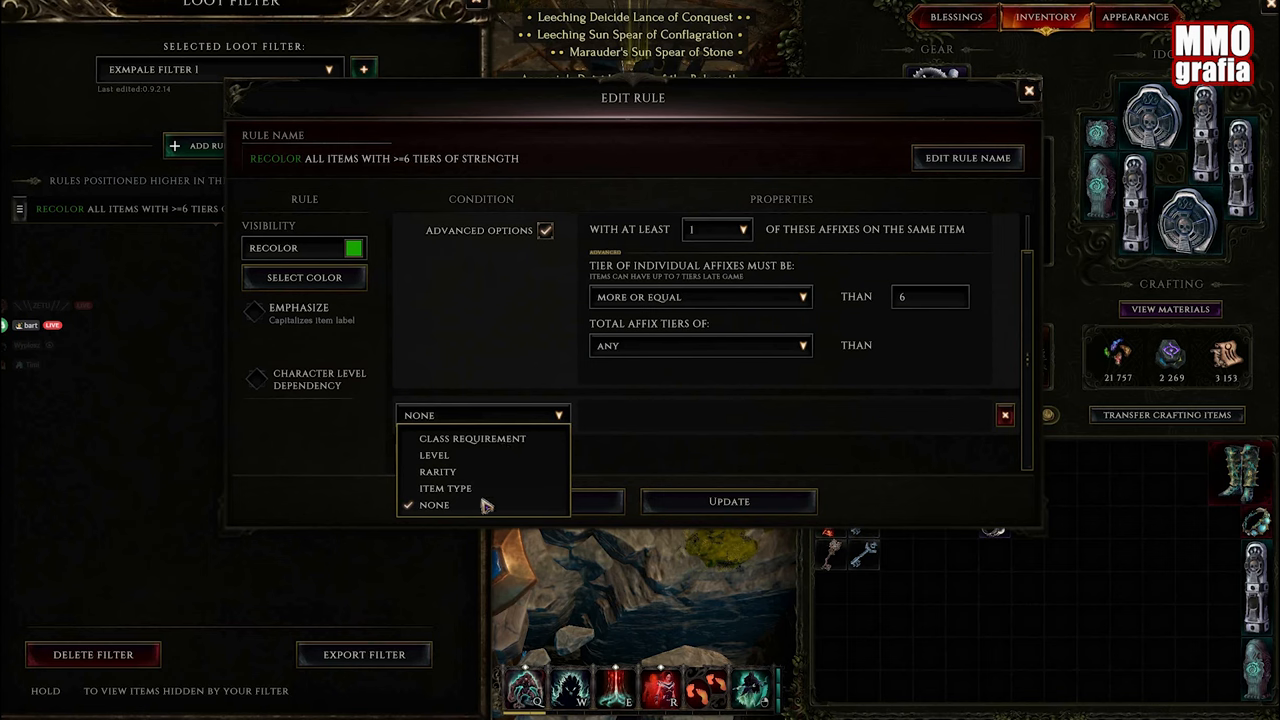
mouse_move(685, 465)
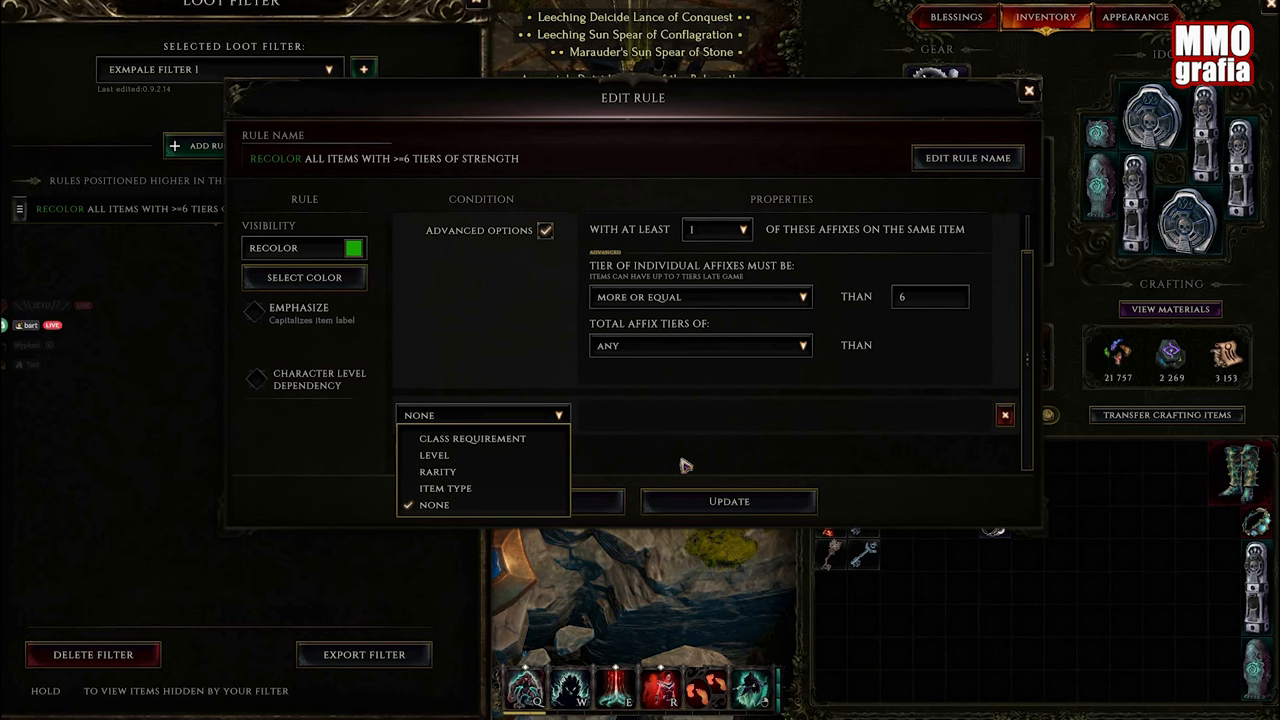
mouse_move(448, 482)
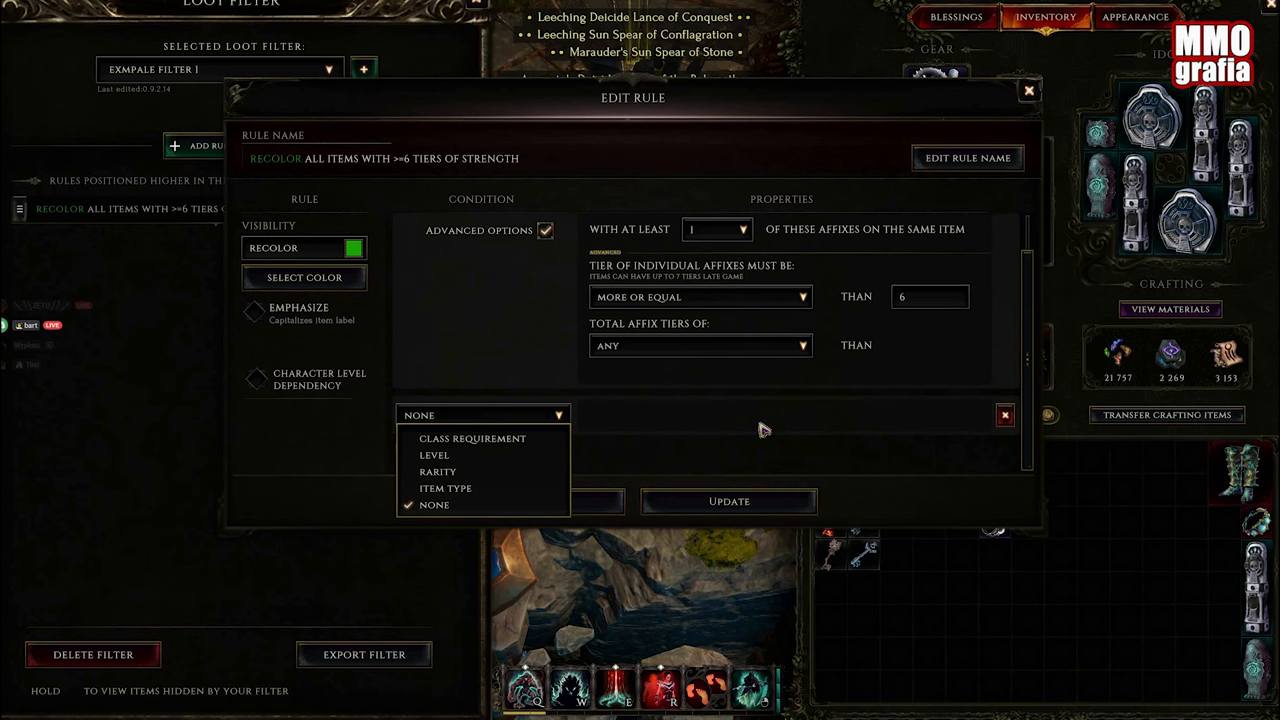
click(438, 471)
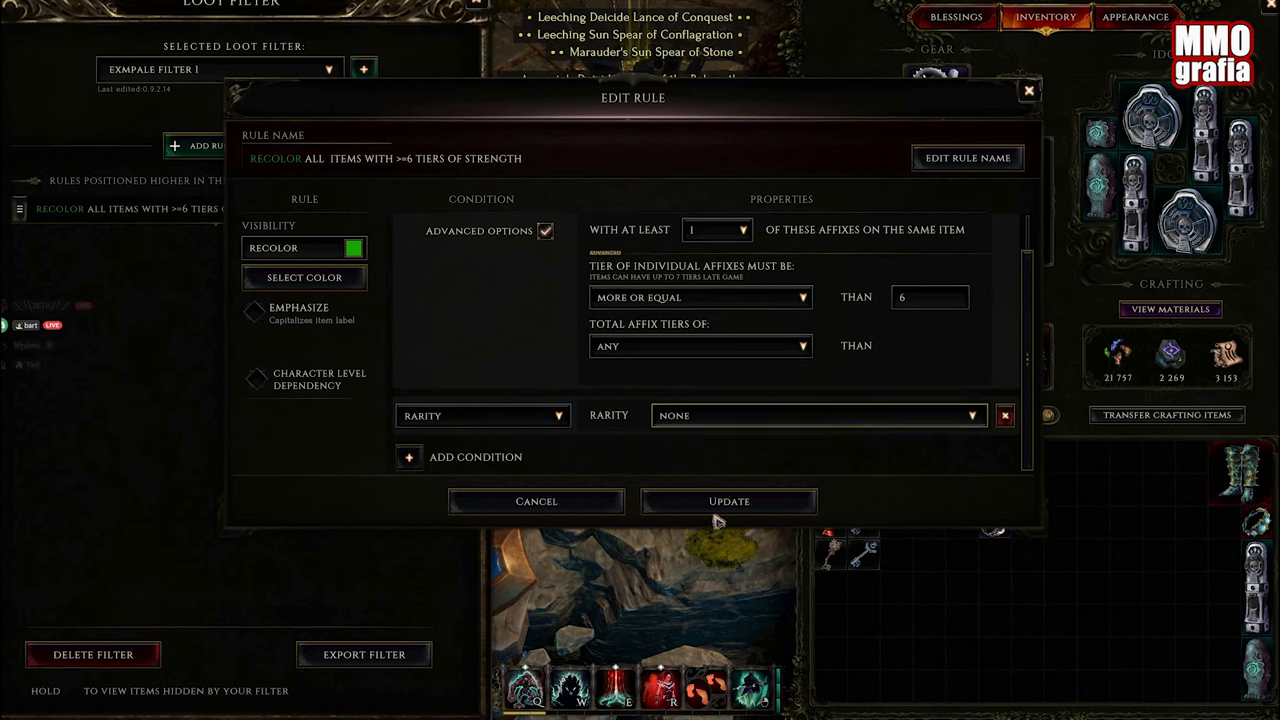
click(815, 415)
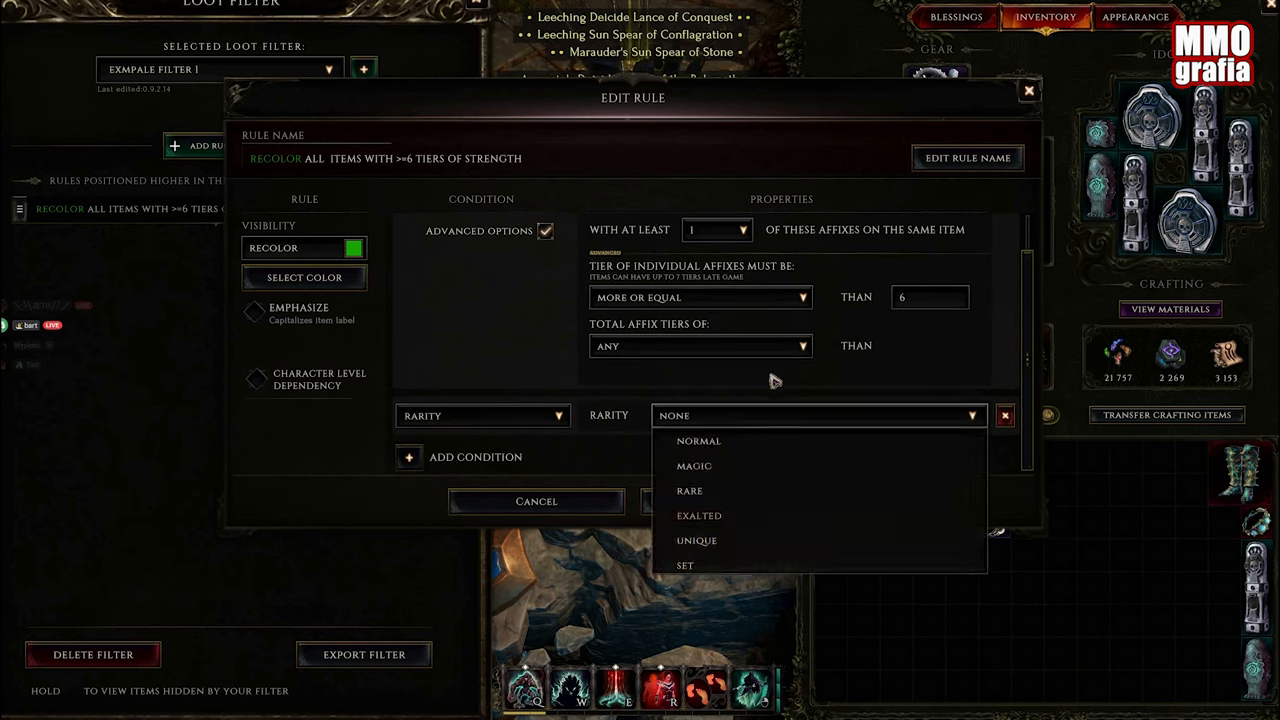
click(699, 515)
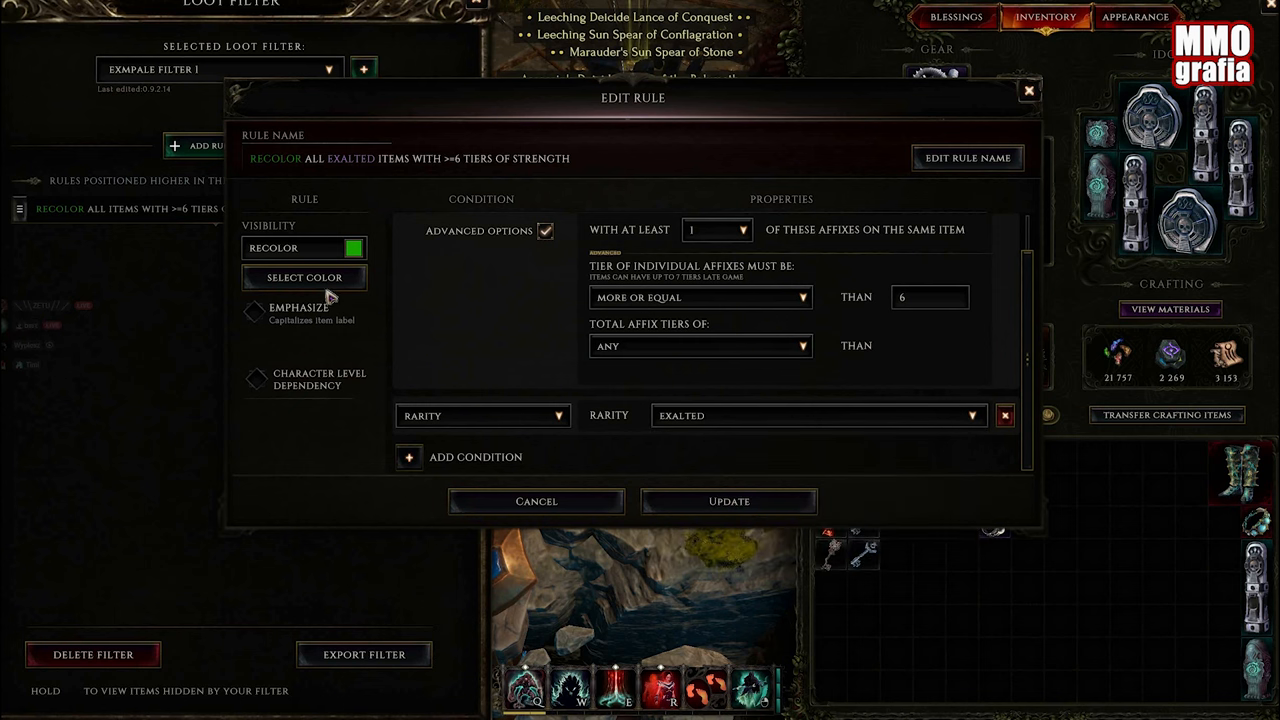
click(728, 501)
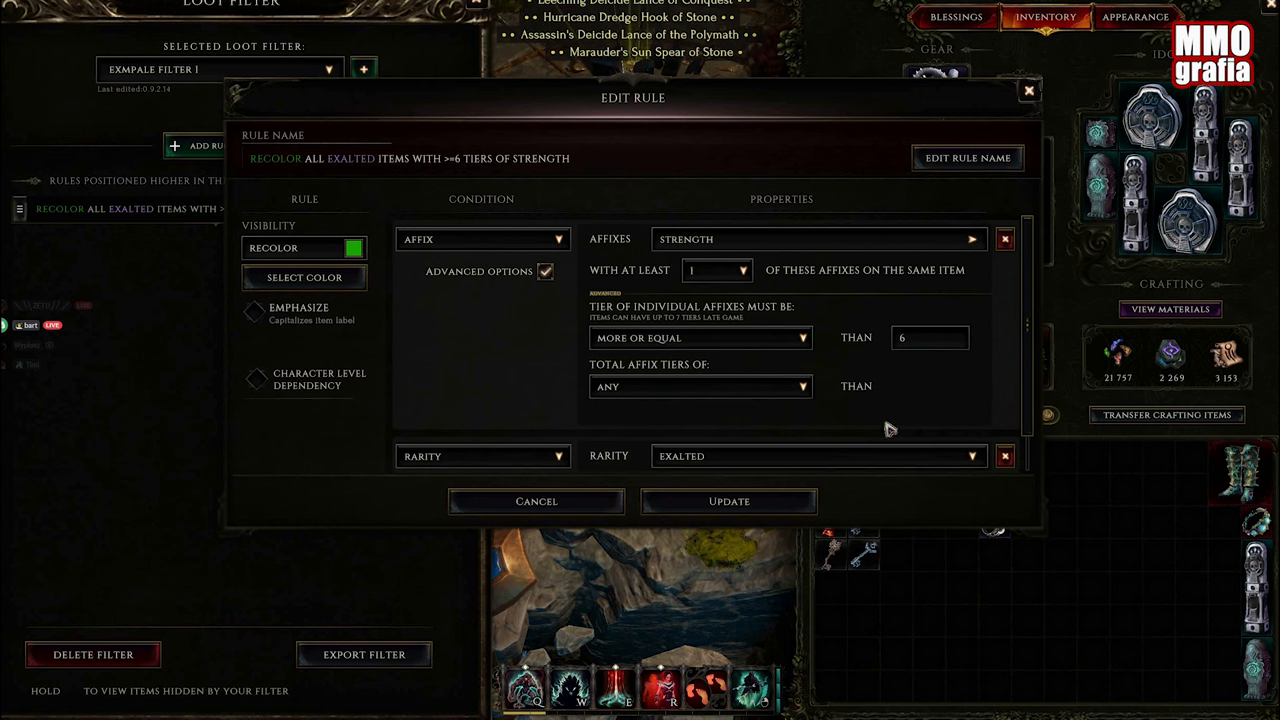
click(728, 501)
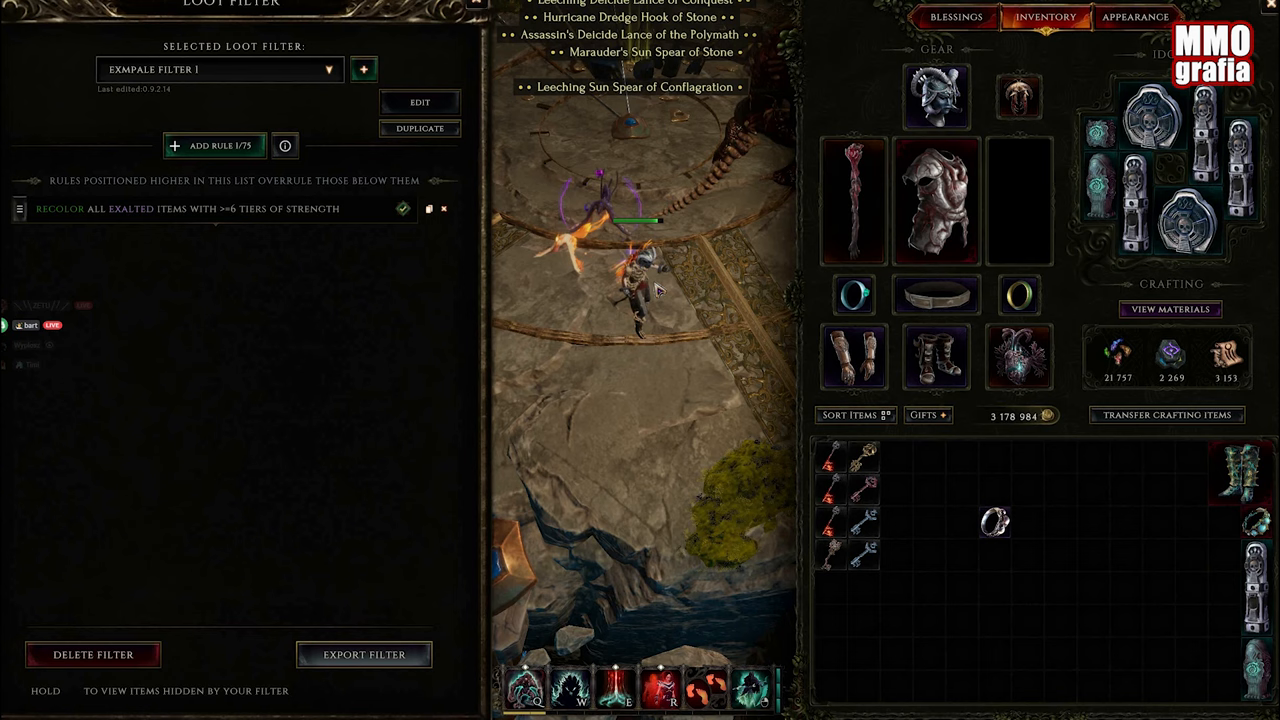
- Export the filter as text for editing
click(364, 654)
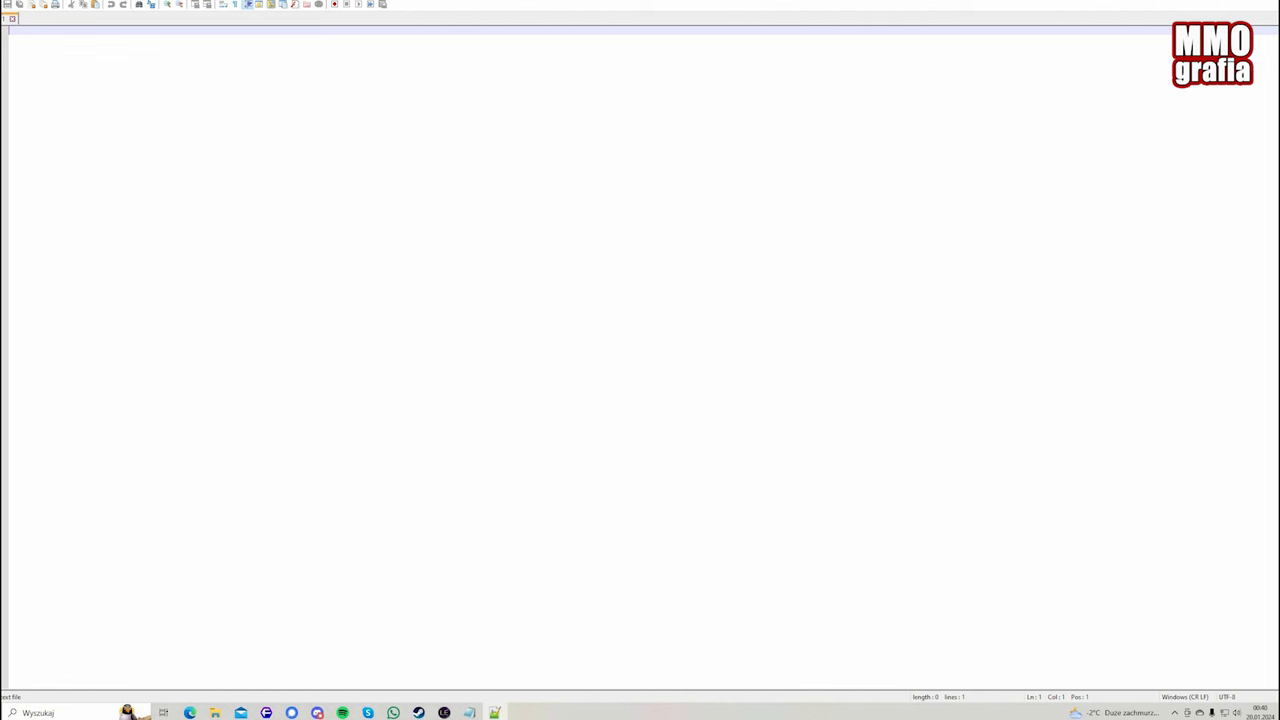
- Paste the exported loot filter XML into the blank Notepad++ document
key(ctrl+v)
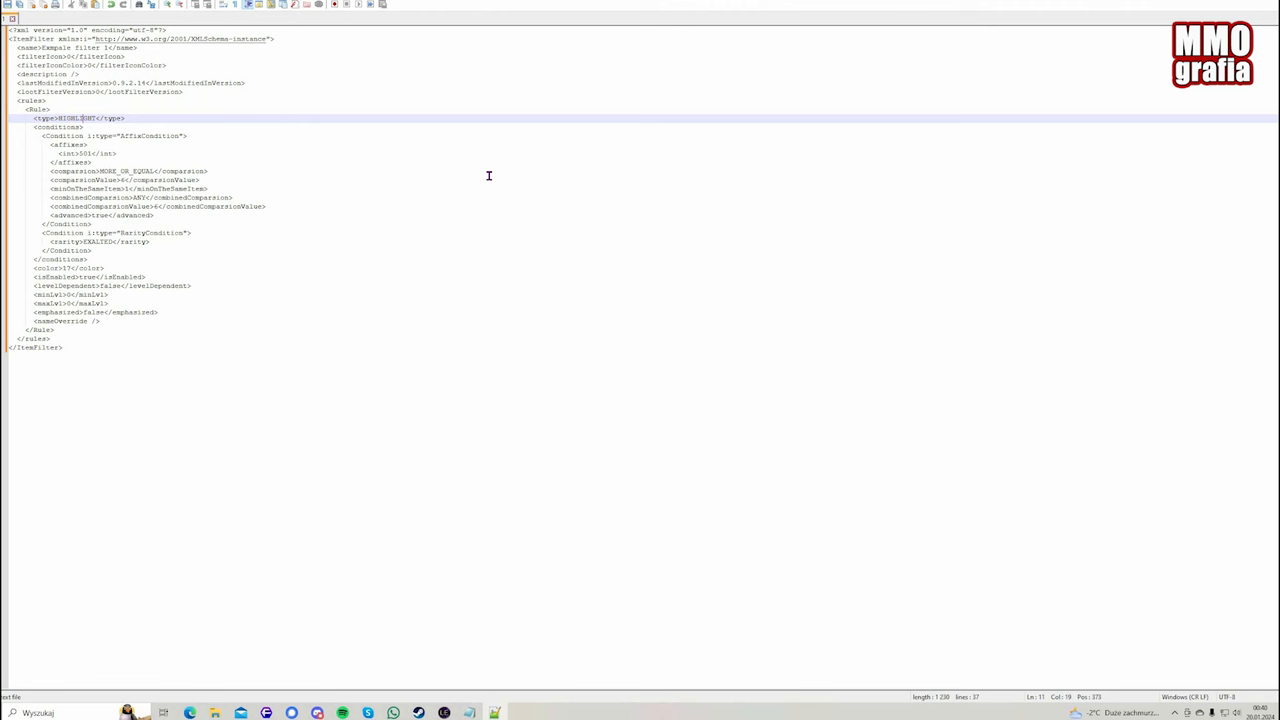
mouse_move(192, 202)
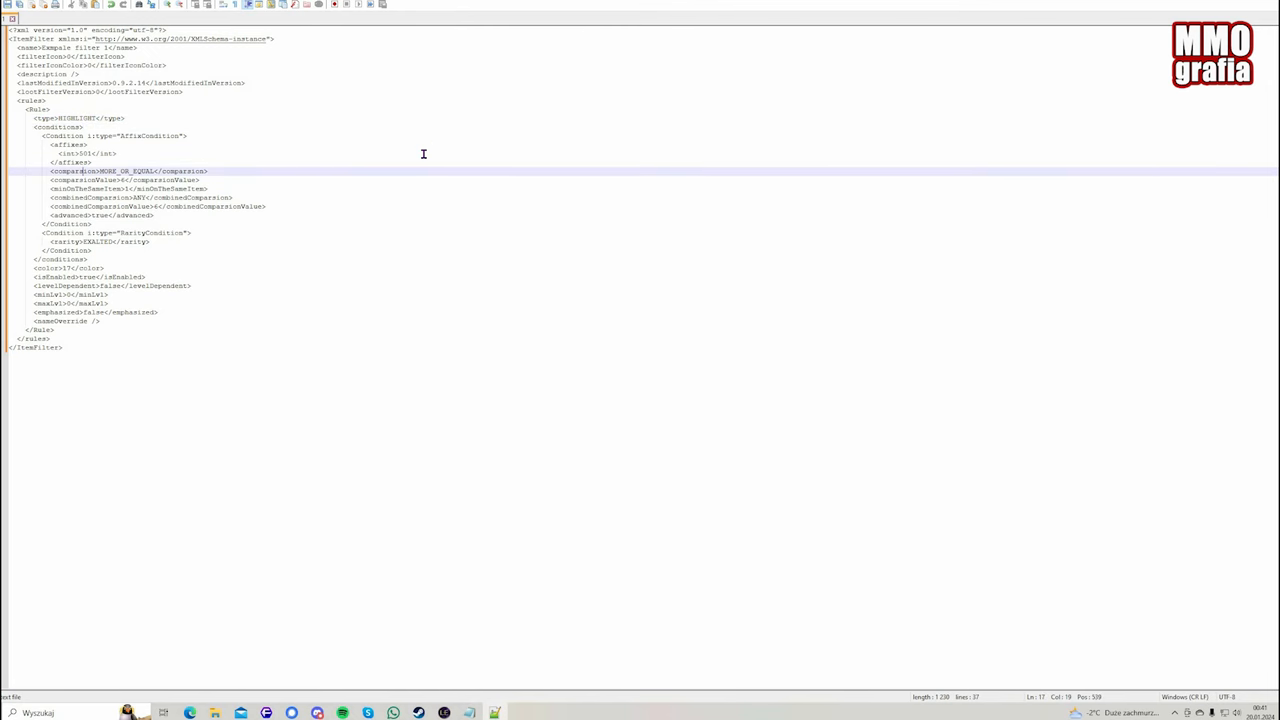
- Duplicate the AffixCondition block over the RarityCondition and select all the text
click(85, 153)
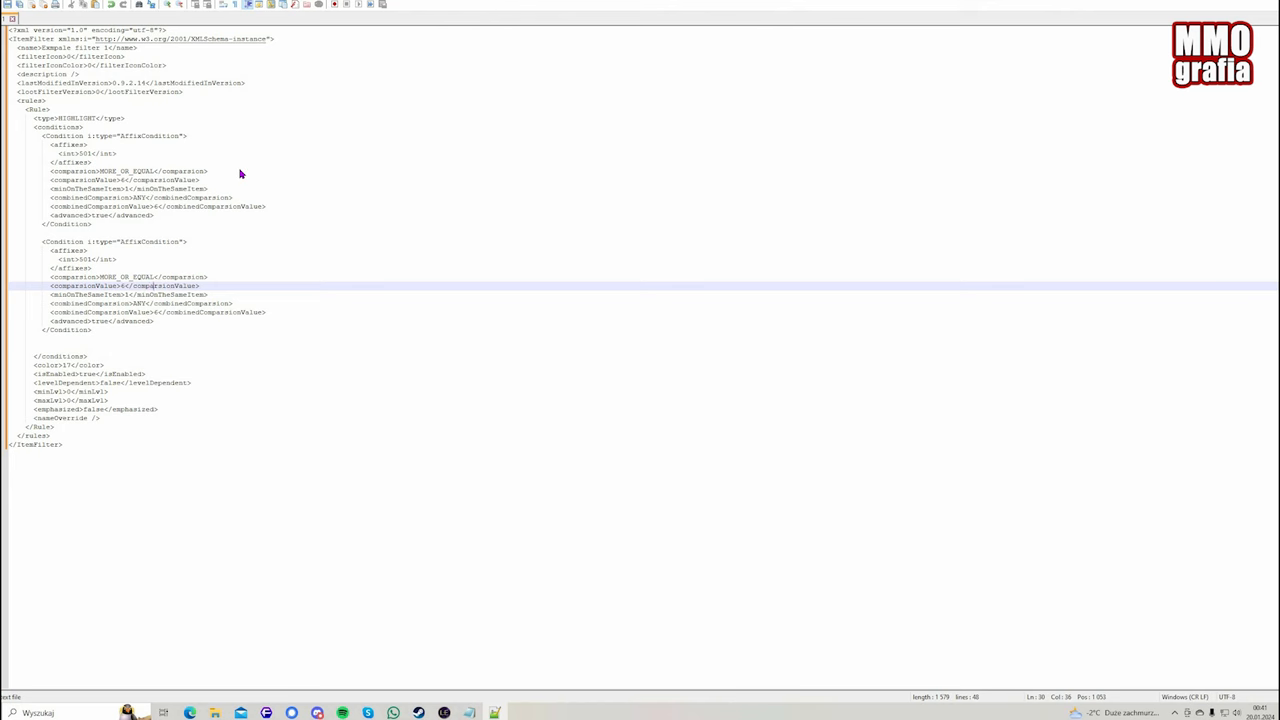
key(ctrl+a)
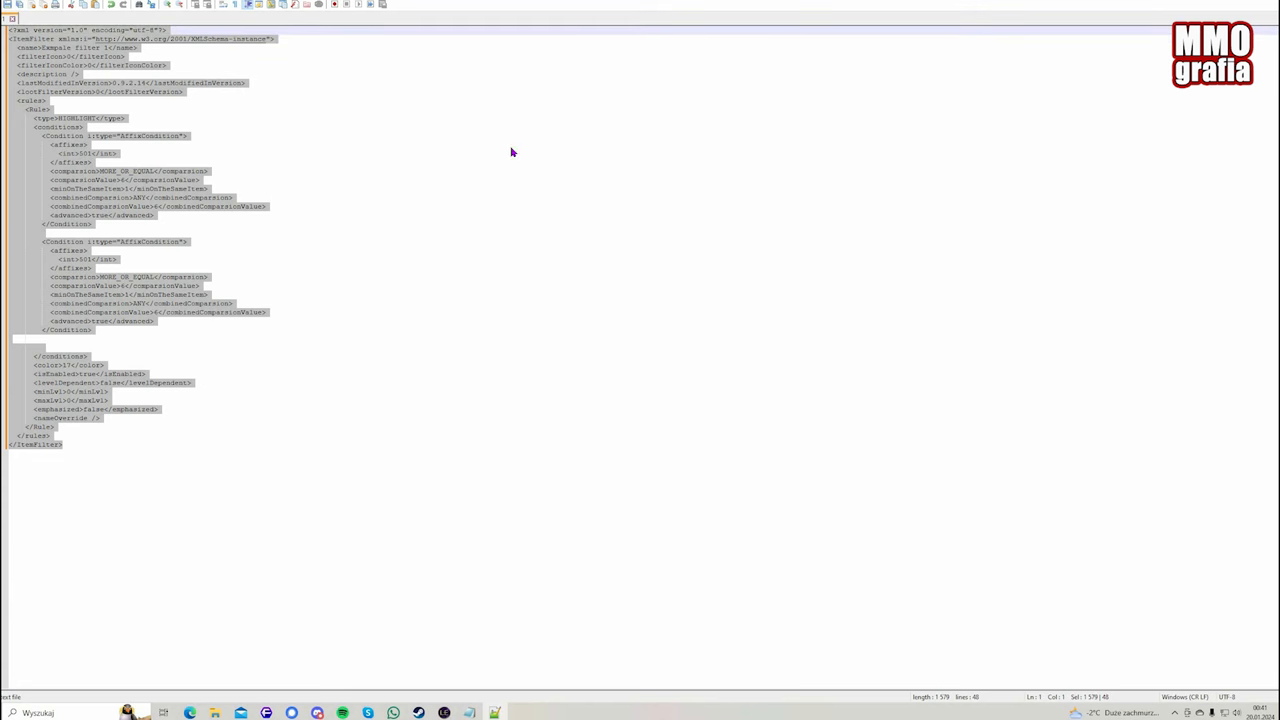
mouse_move(1213, 16)
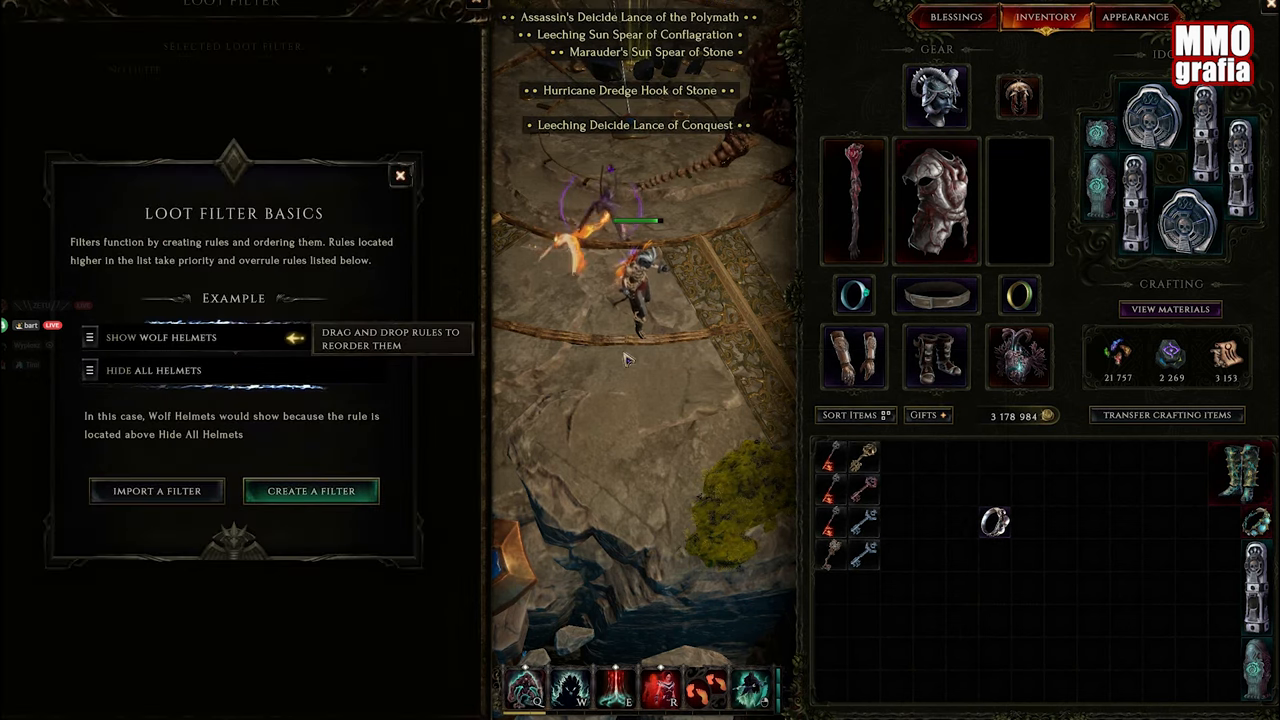
- Import the edited filter from the clipboard and title it 'test2'
click(310, 491)
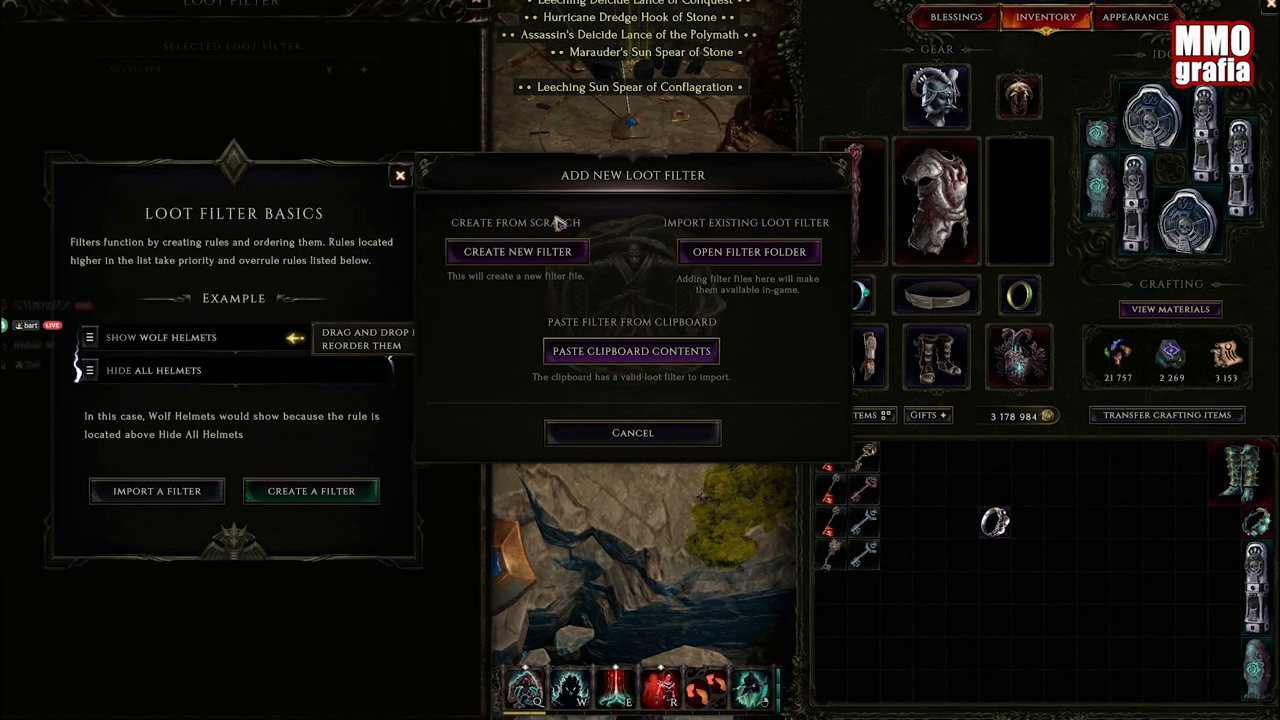
click(517, 251)
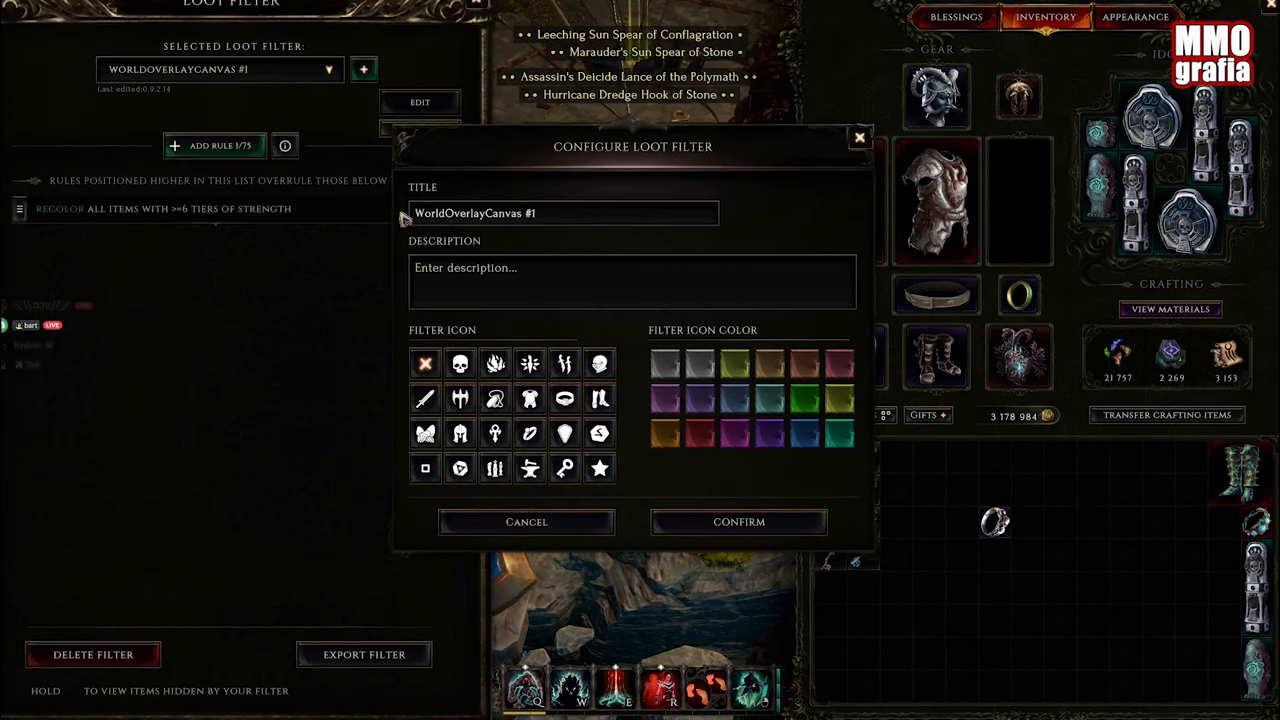
text(te)
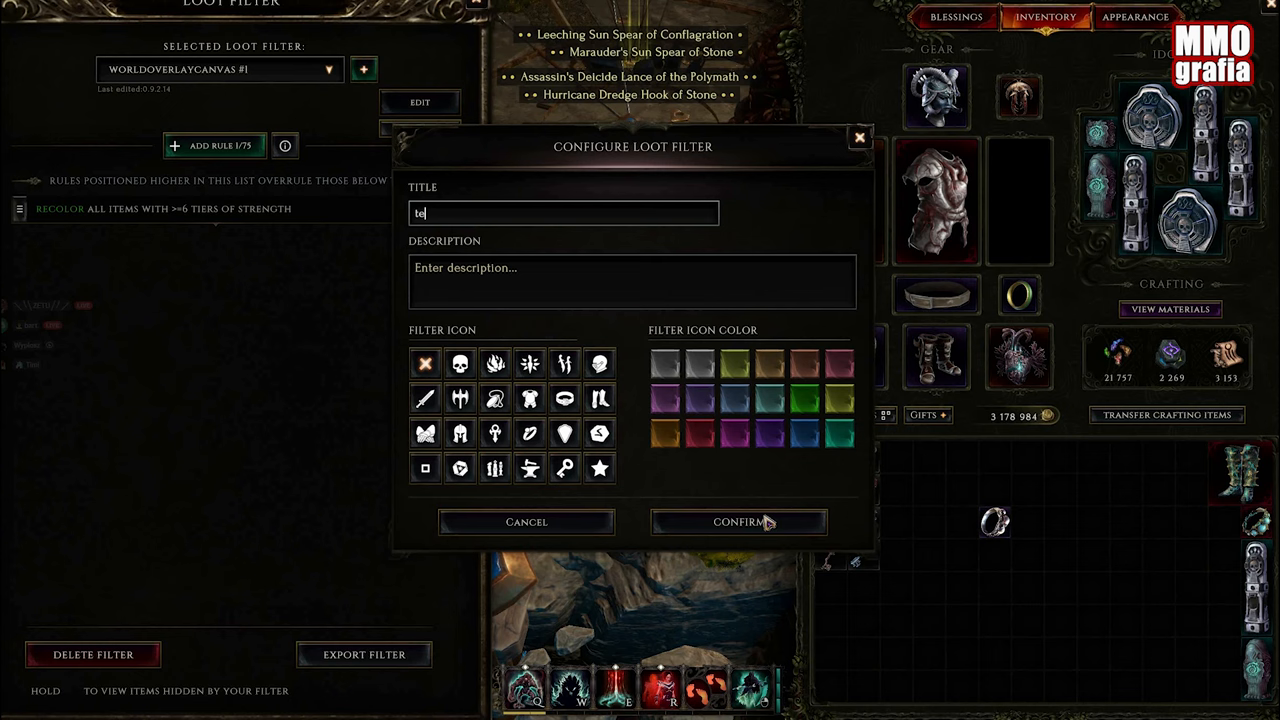
text(st2)
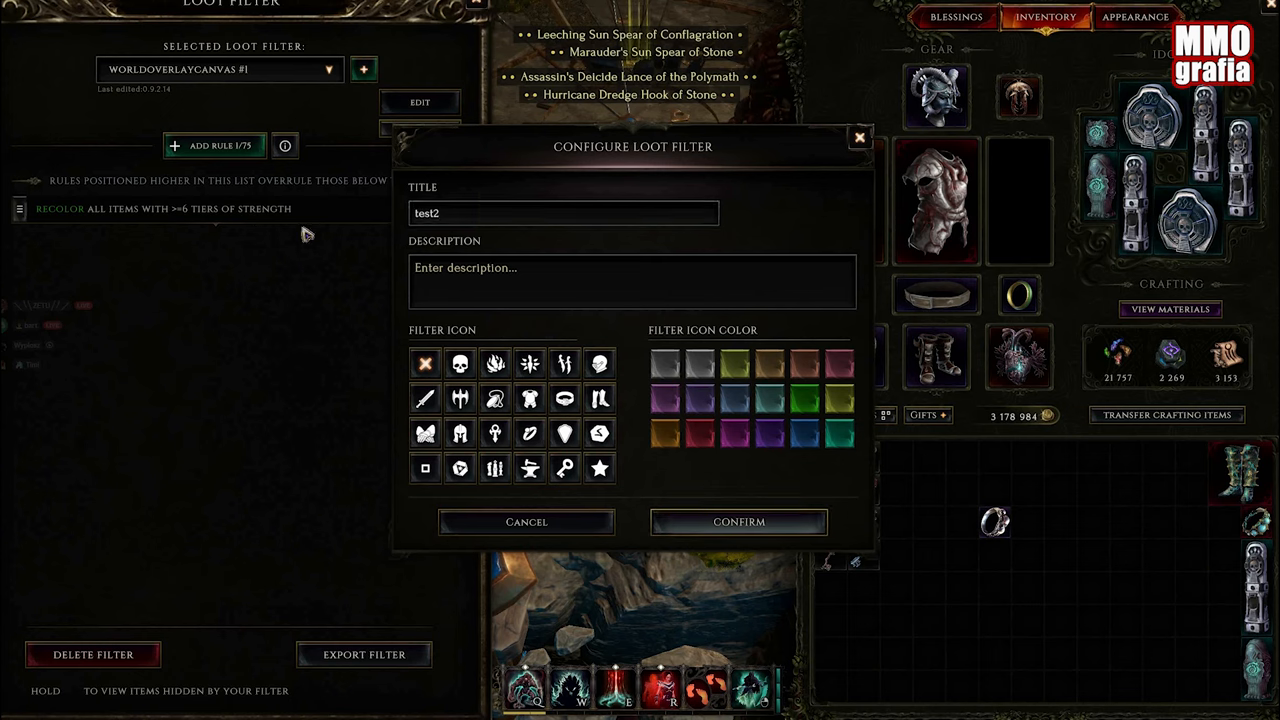
click(738, 521)
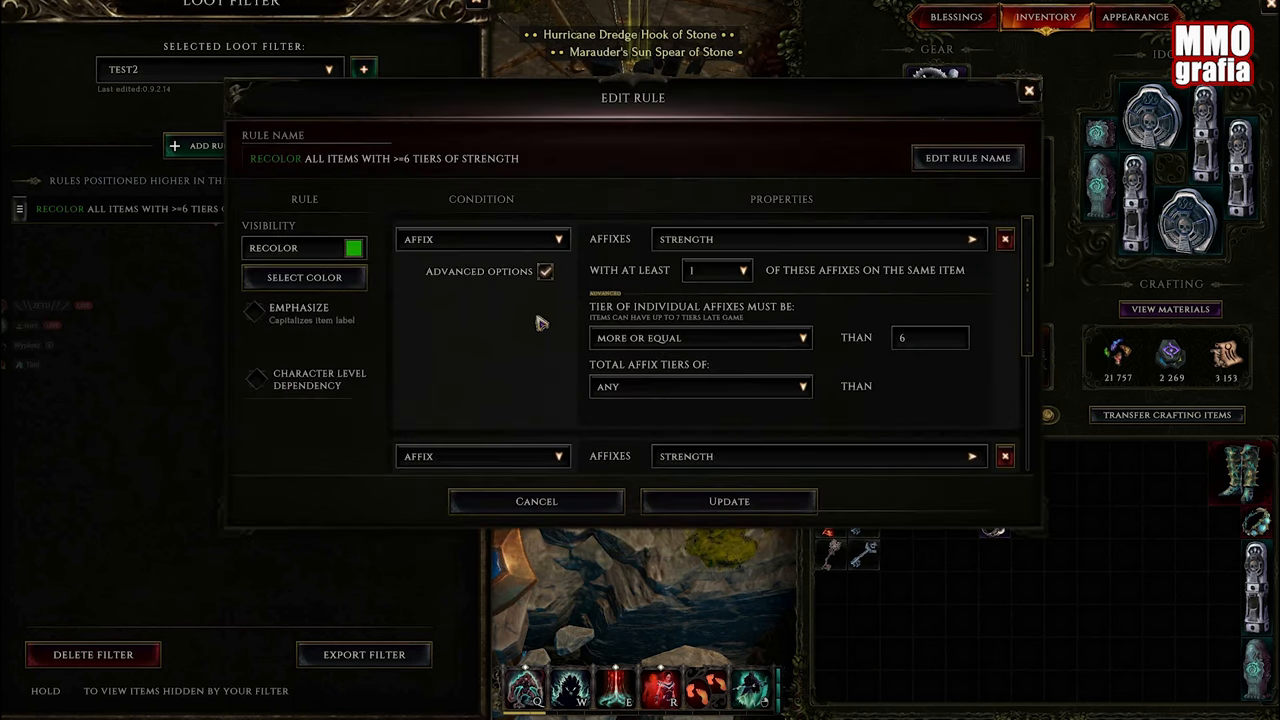
- Inspect the imported Strength recolor rule, close it, then reopen it for editing
click(1004, 456)
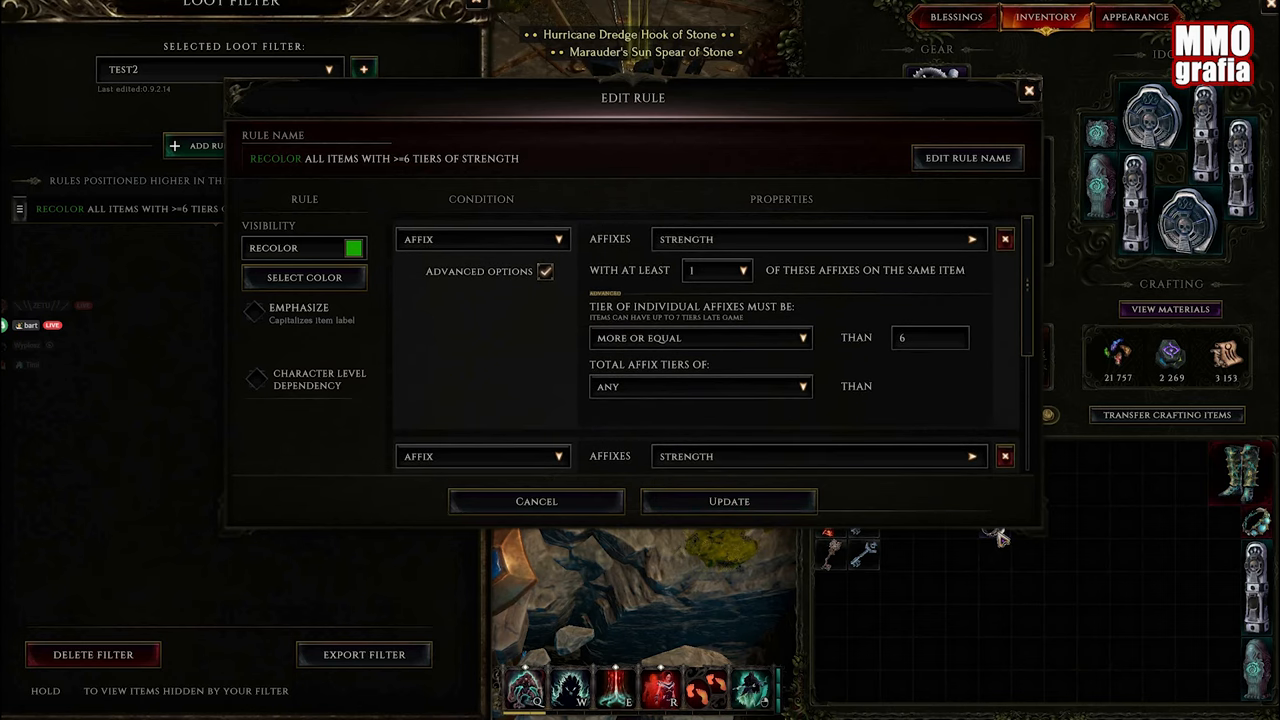
mouse_move(1032, 94)
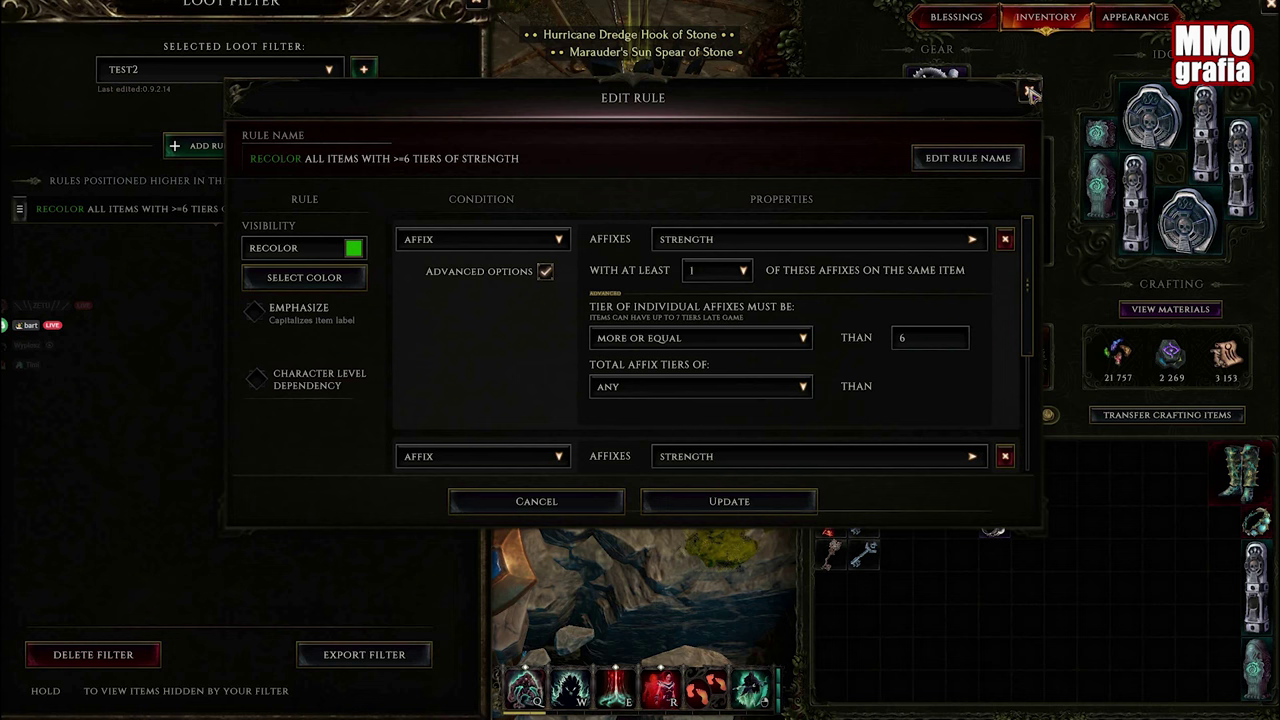
mouse_move(1000, 527)
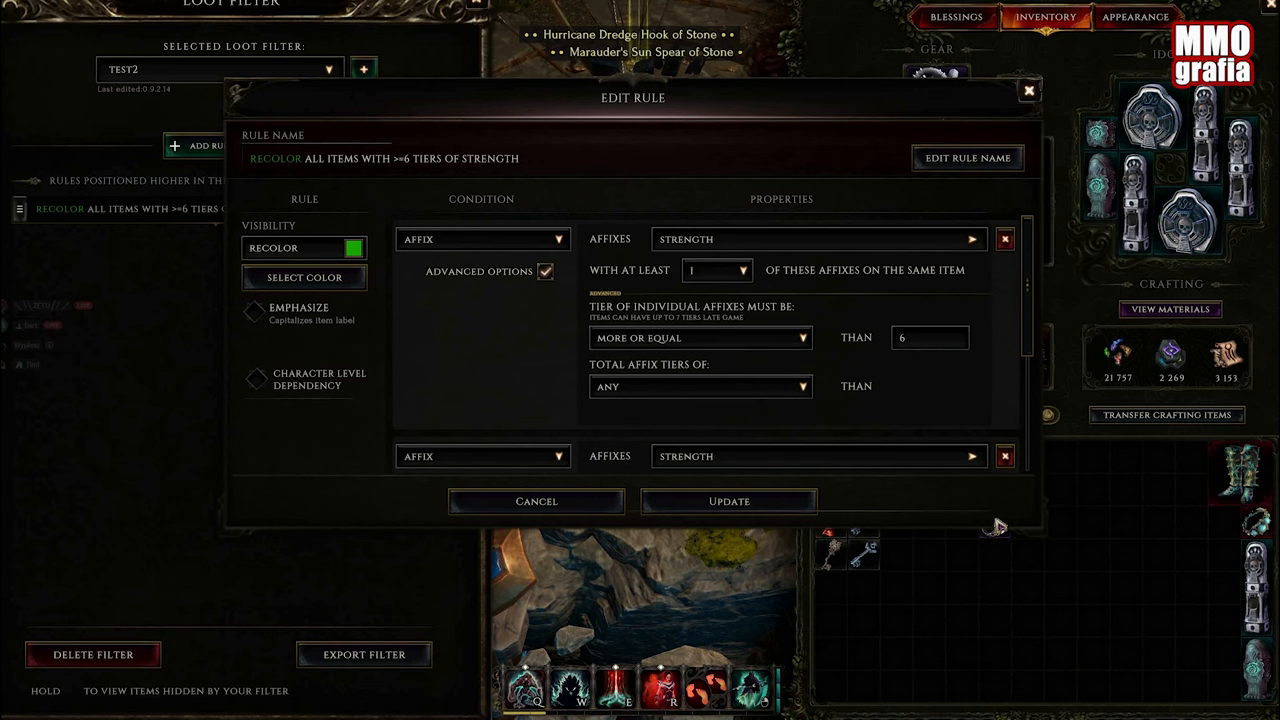
click(728, 501)
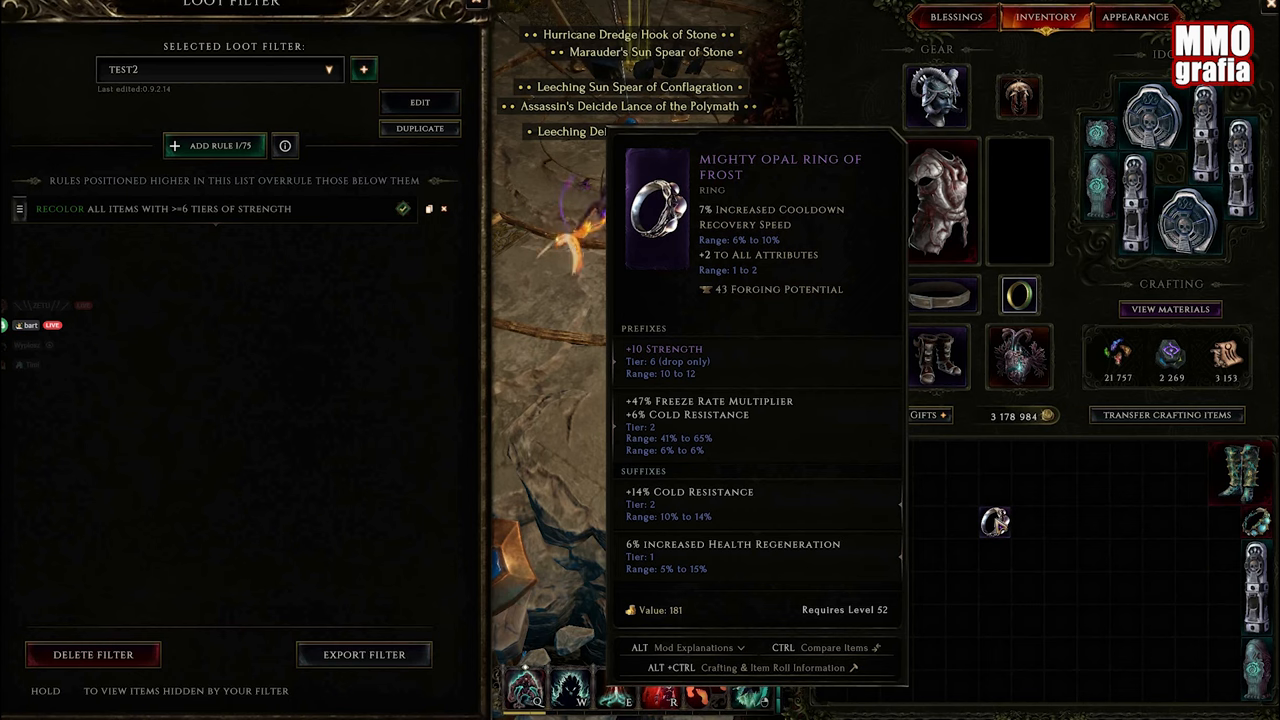
mouse_move(342, 258)
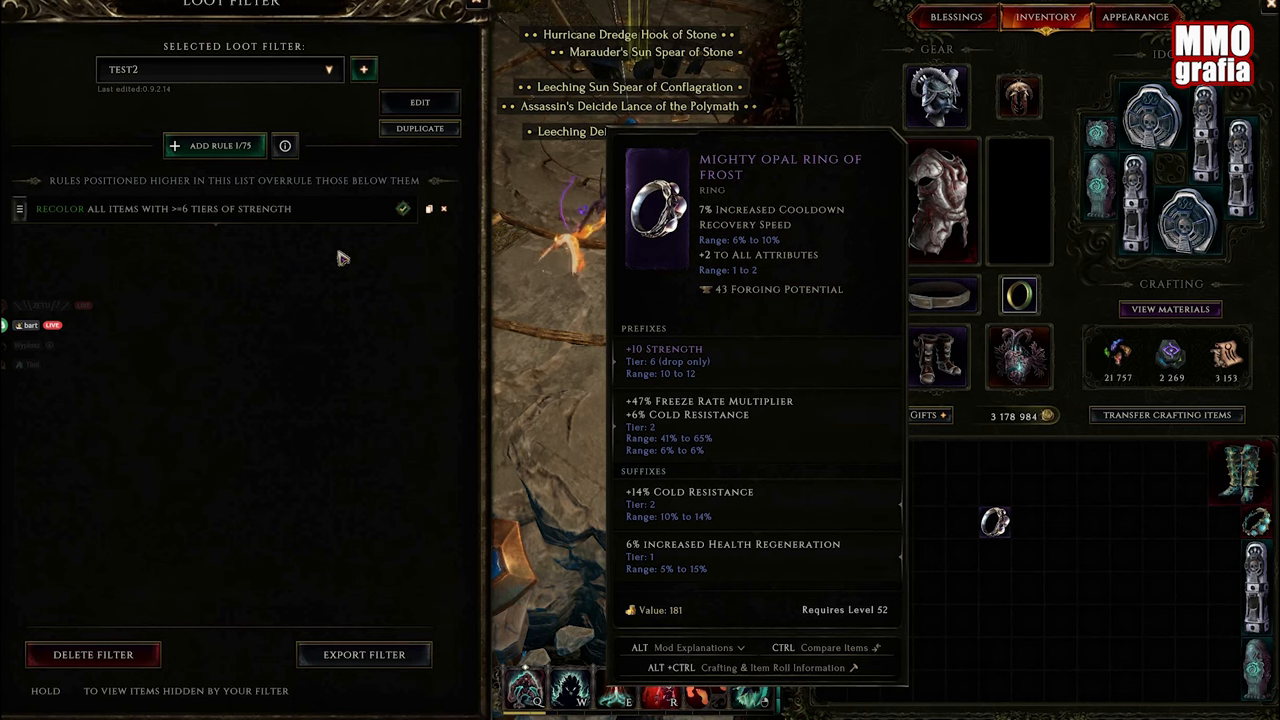
click(419, 101)
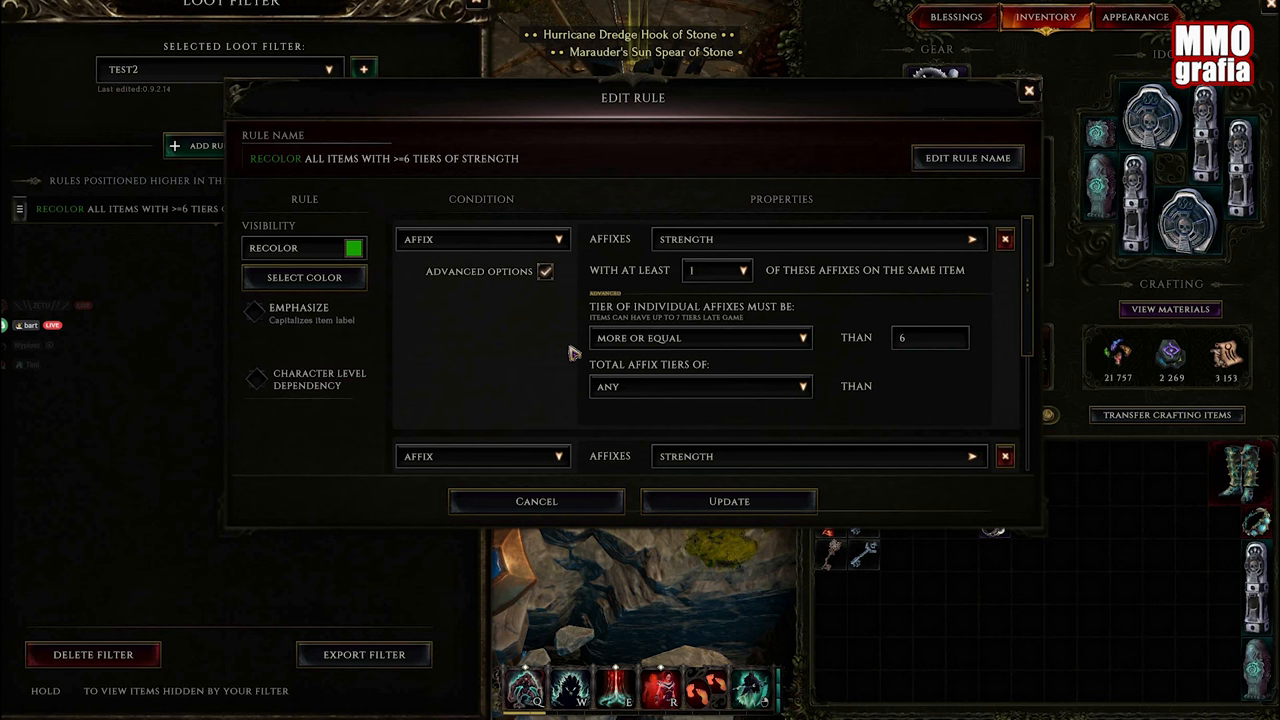
- Recolor the rule pink and clear the second condition's Strength affix, searching 'free'
click(304, 277)
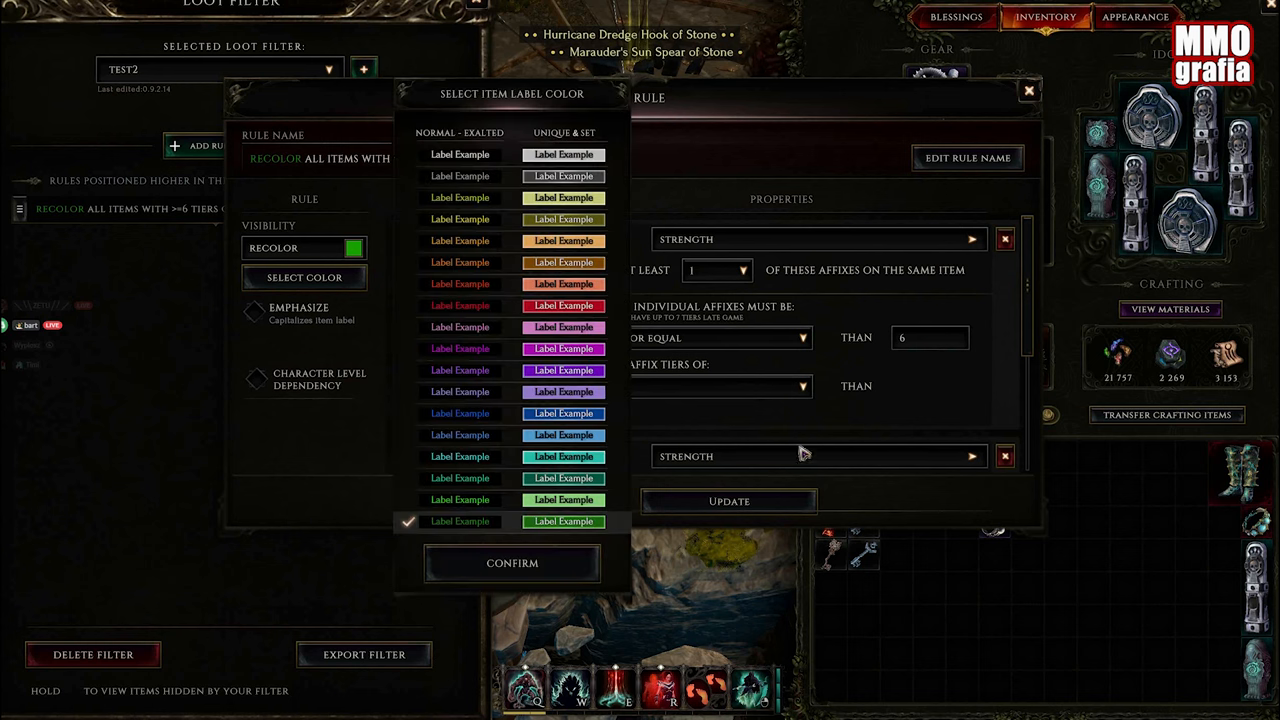
click(511, 562)
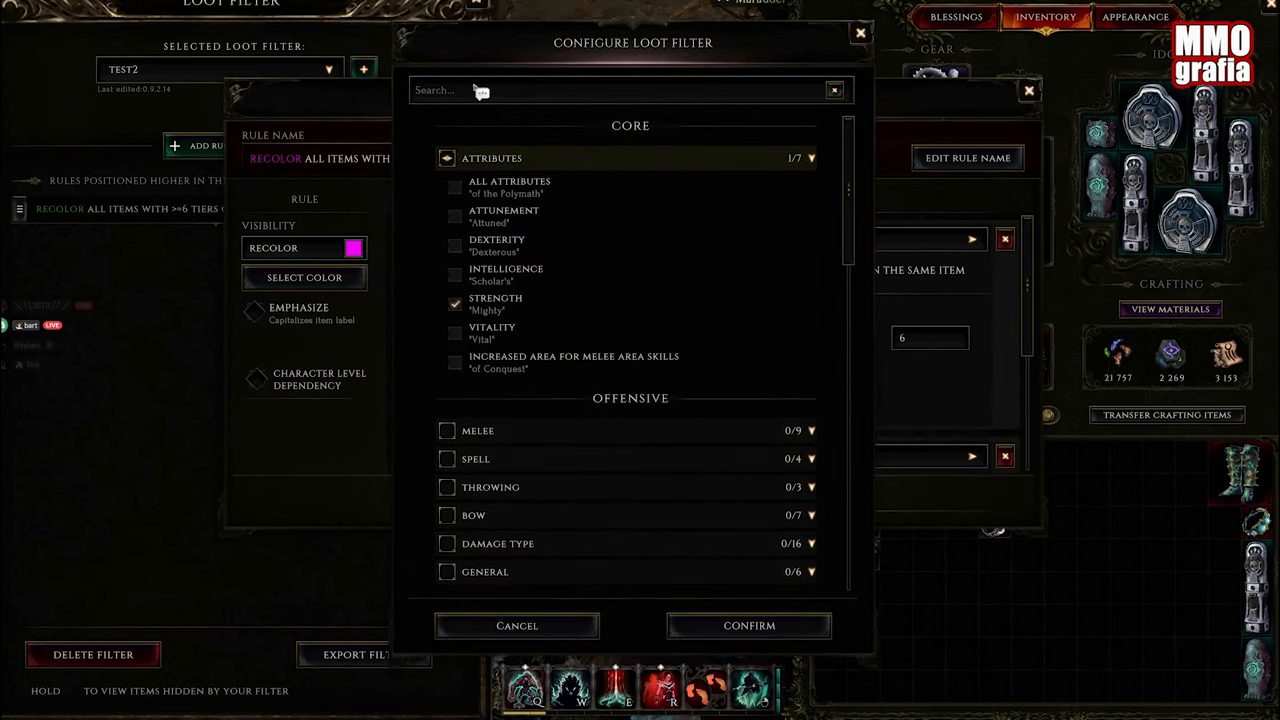
click(456, 304)
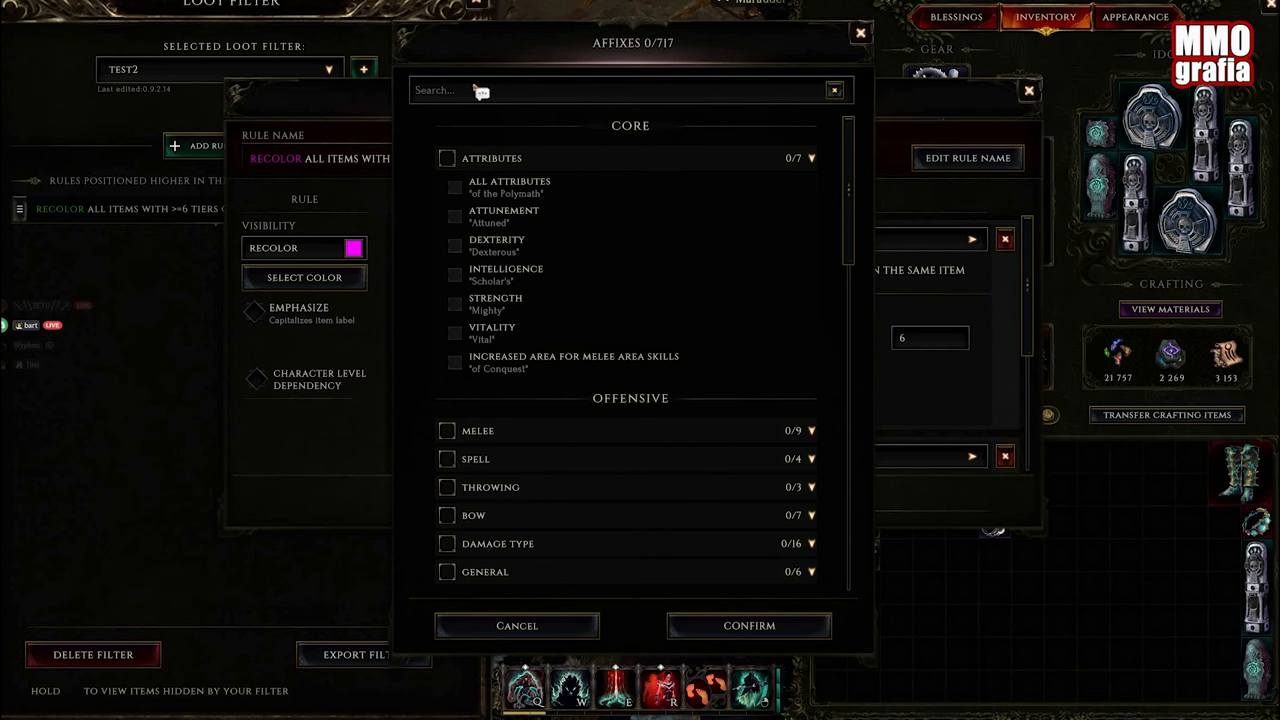
text(free)
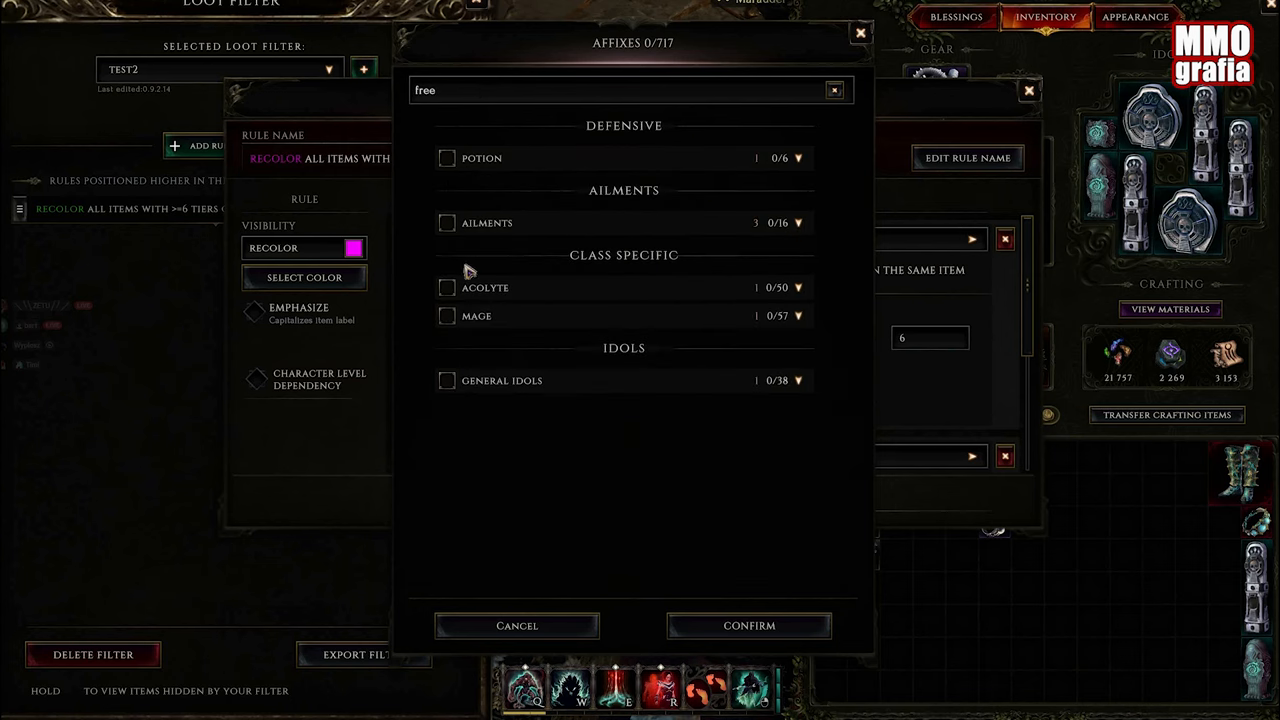
- Select Freeze Rate Multiplier and Cold Resistance for the second affix condition and save
click(798, 222)
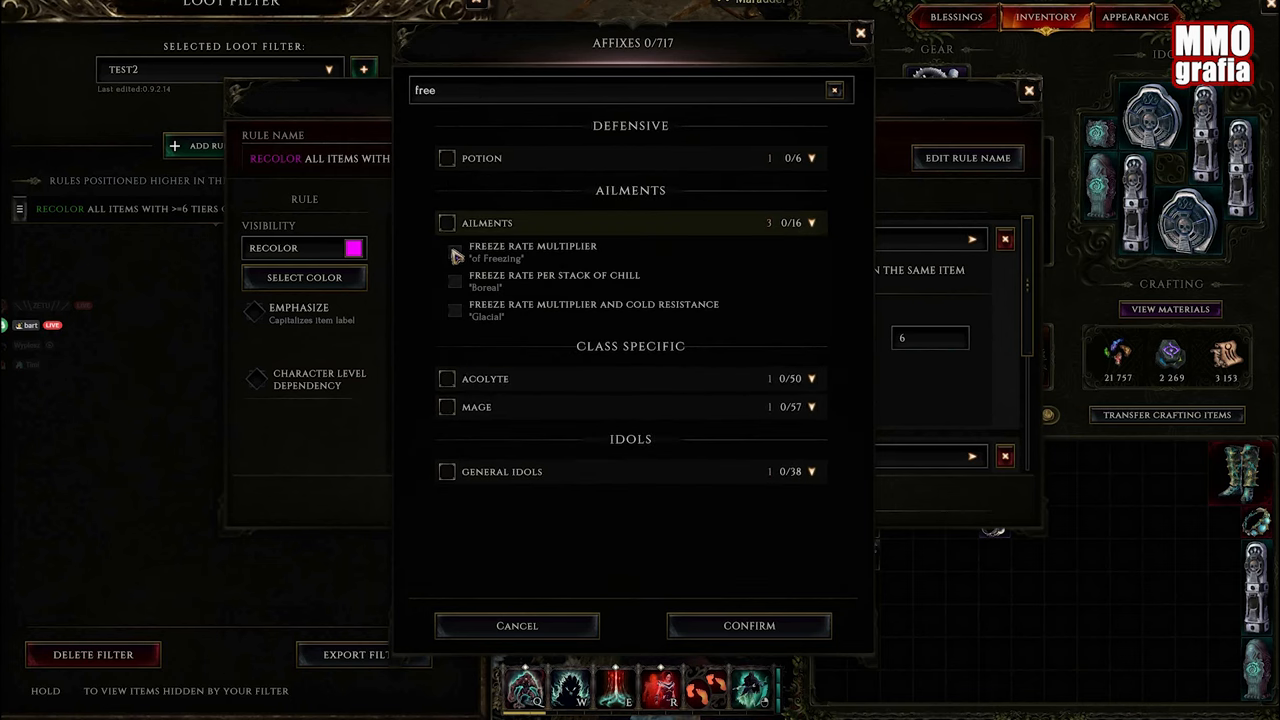
click(446, 222)
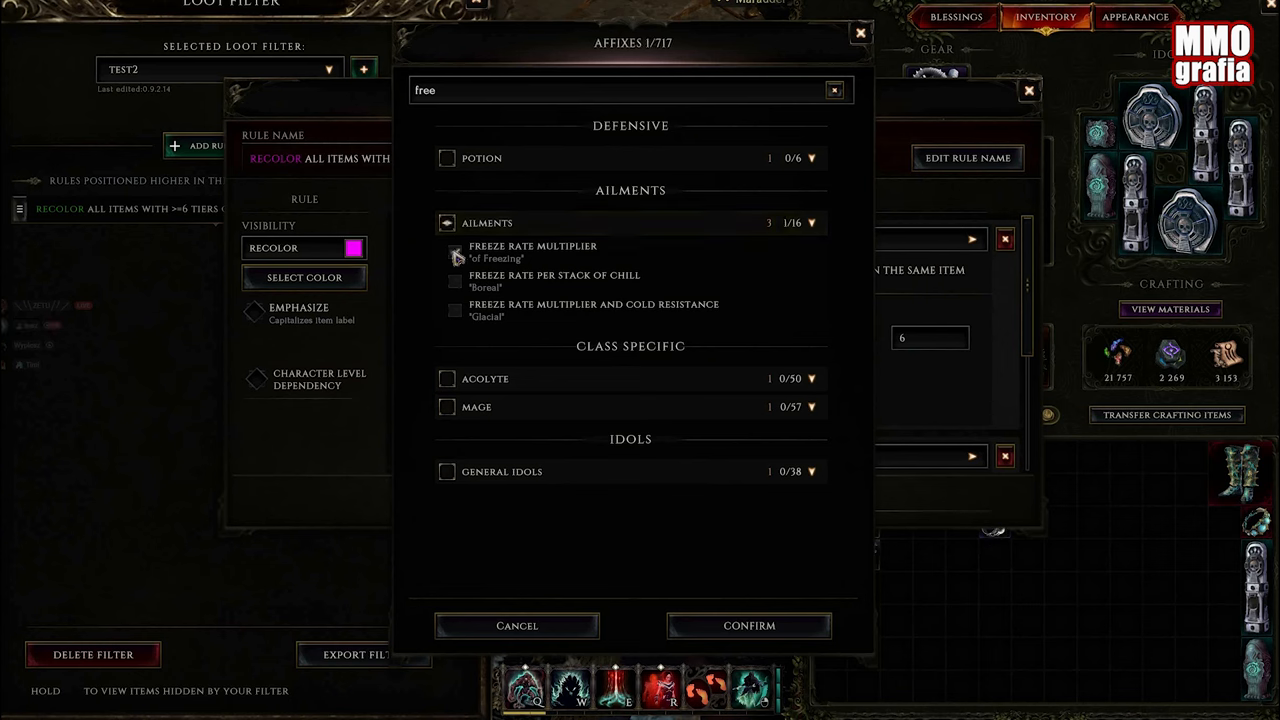
click(455, 252)
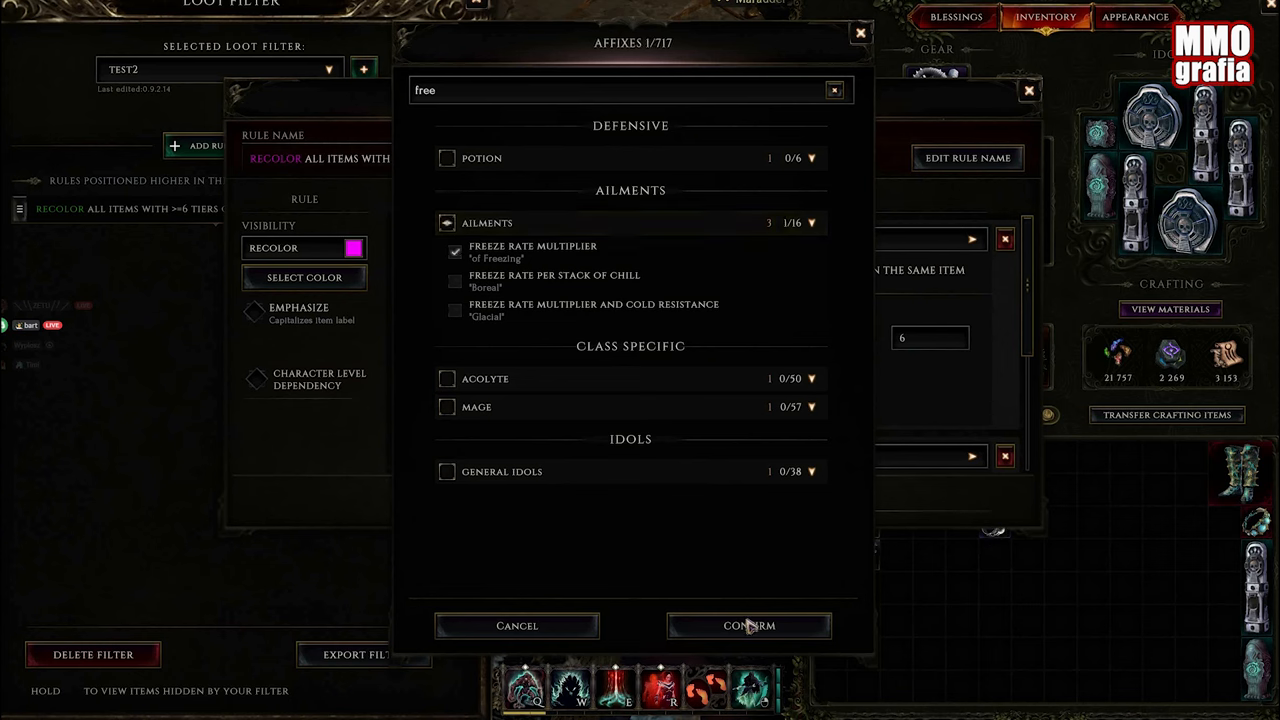
click(455, 310)
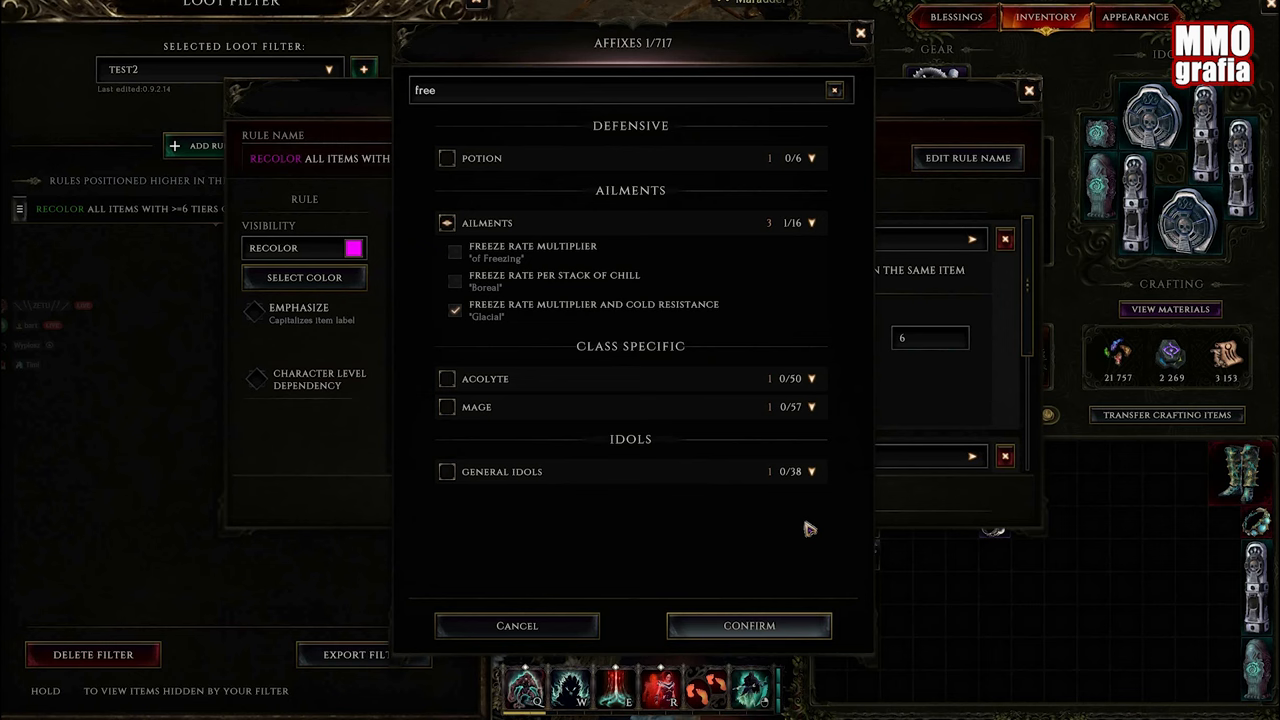
click(749, 625)
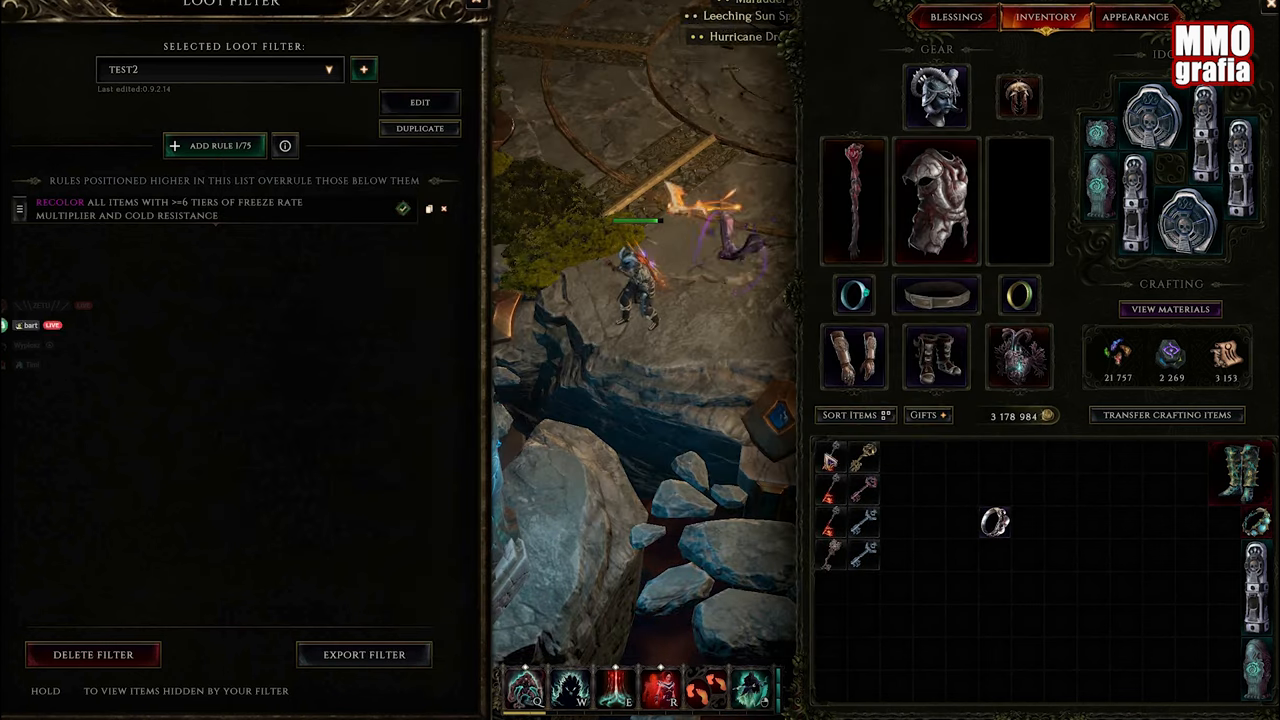
mouse_move(995, 521)
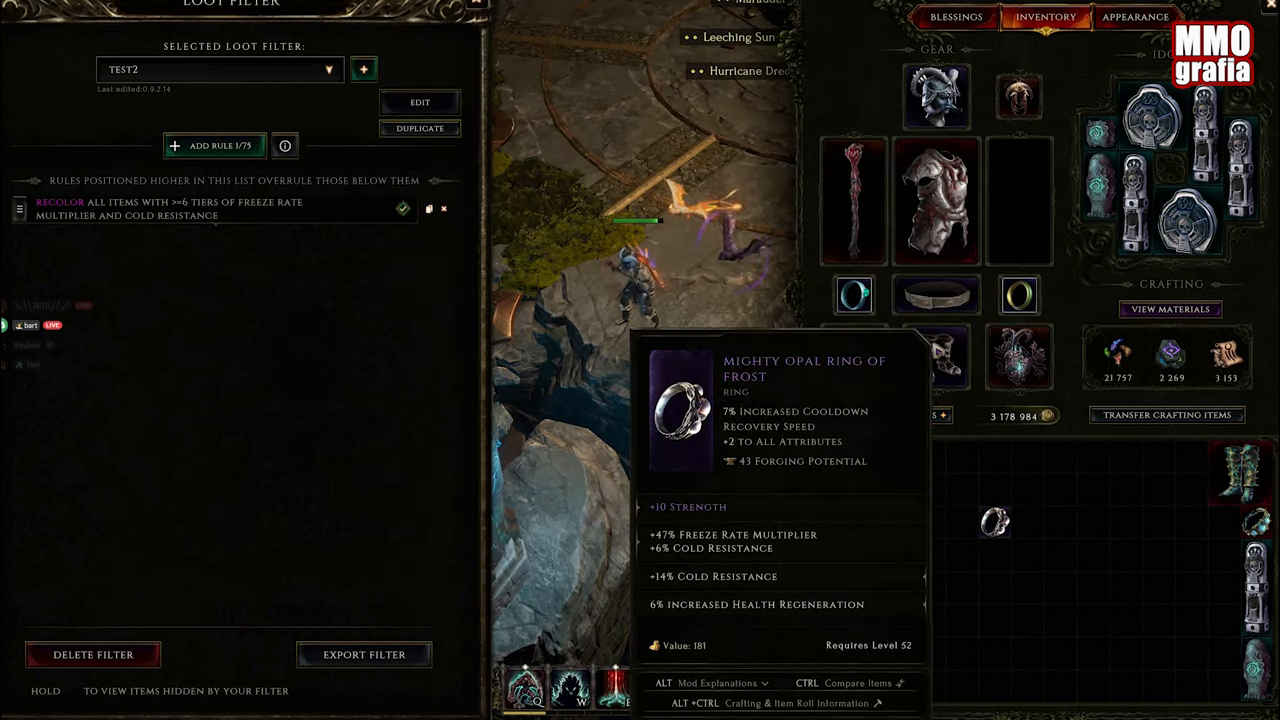
- Adjust the freeze/cold condition's minimum tier, saving with 2 and then 4
click(419, 101)
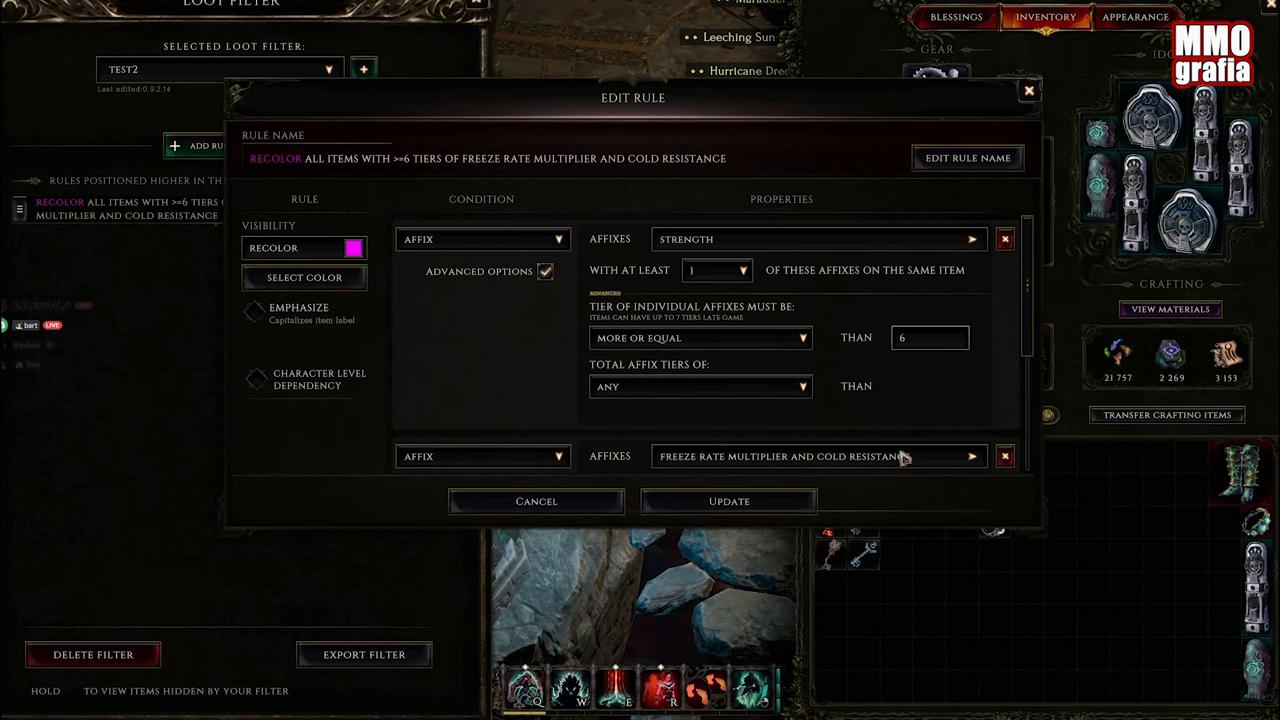
scroll(down, 3)
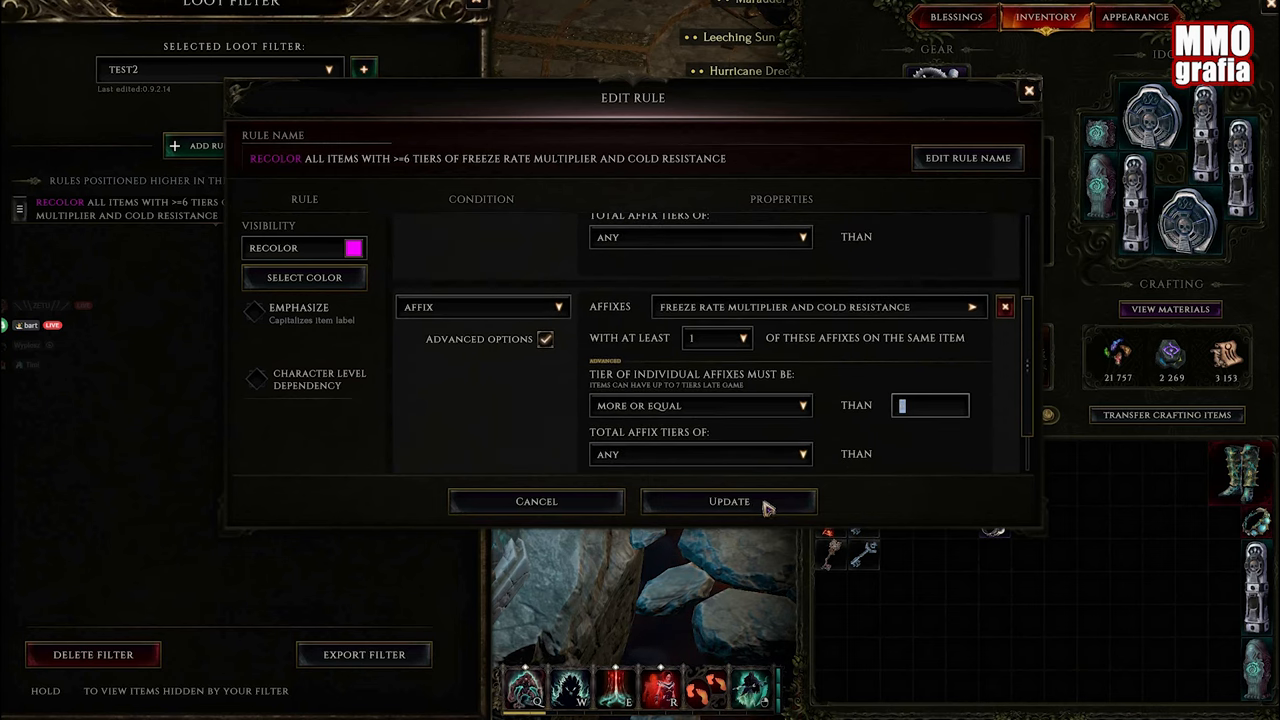
click(729, 501)
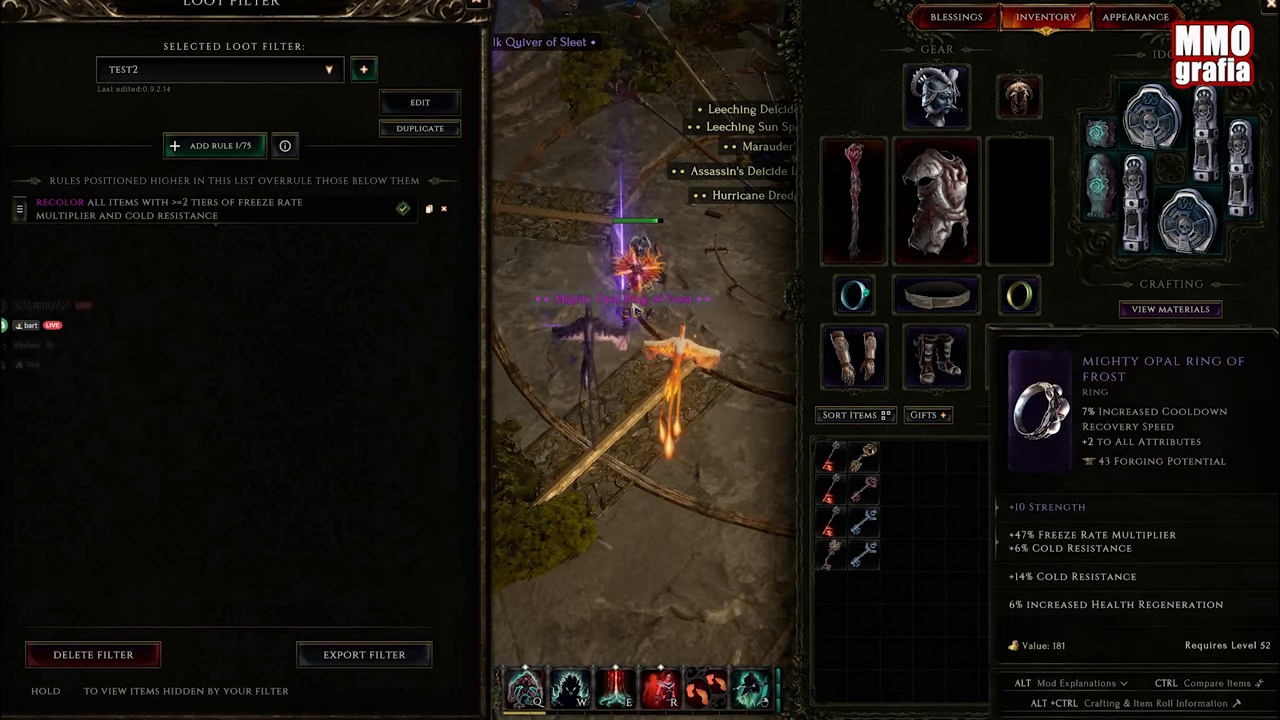
mouse_move(930, 580)
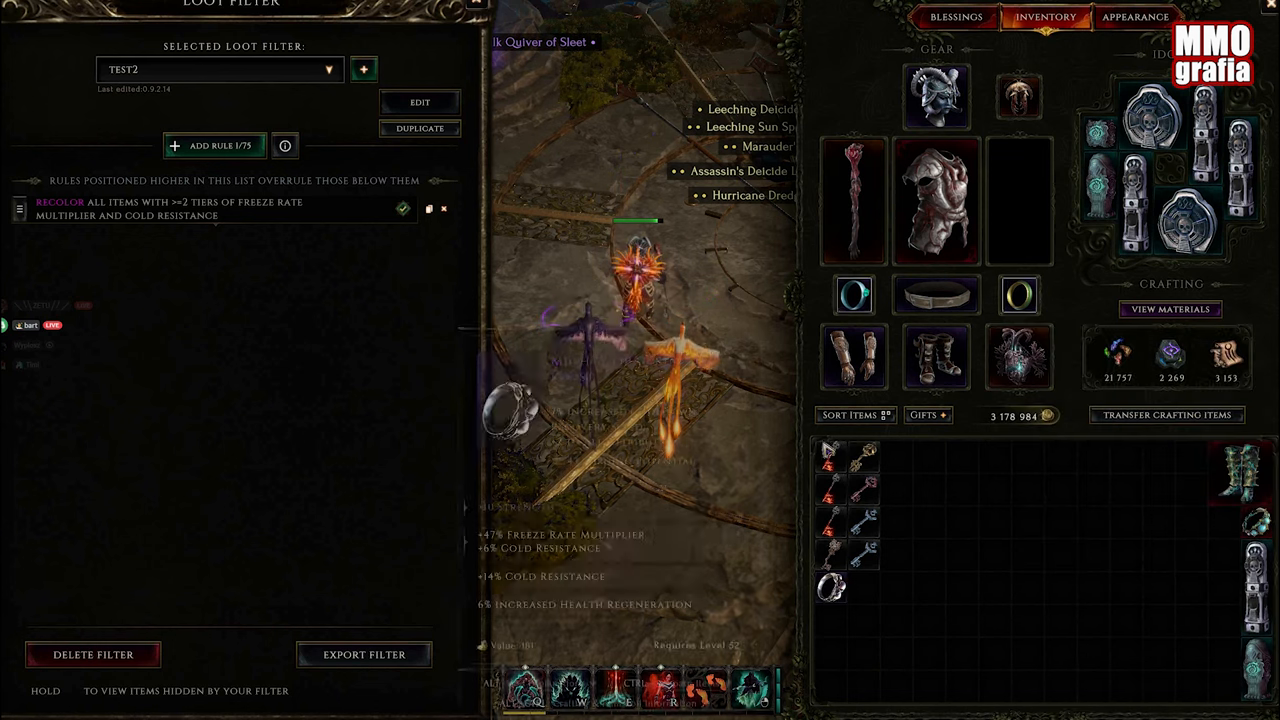
click(419, 101)
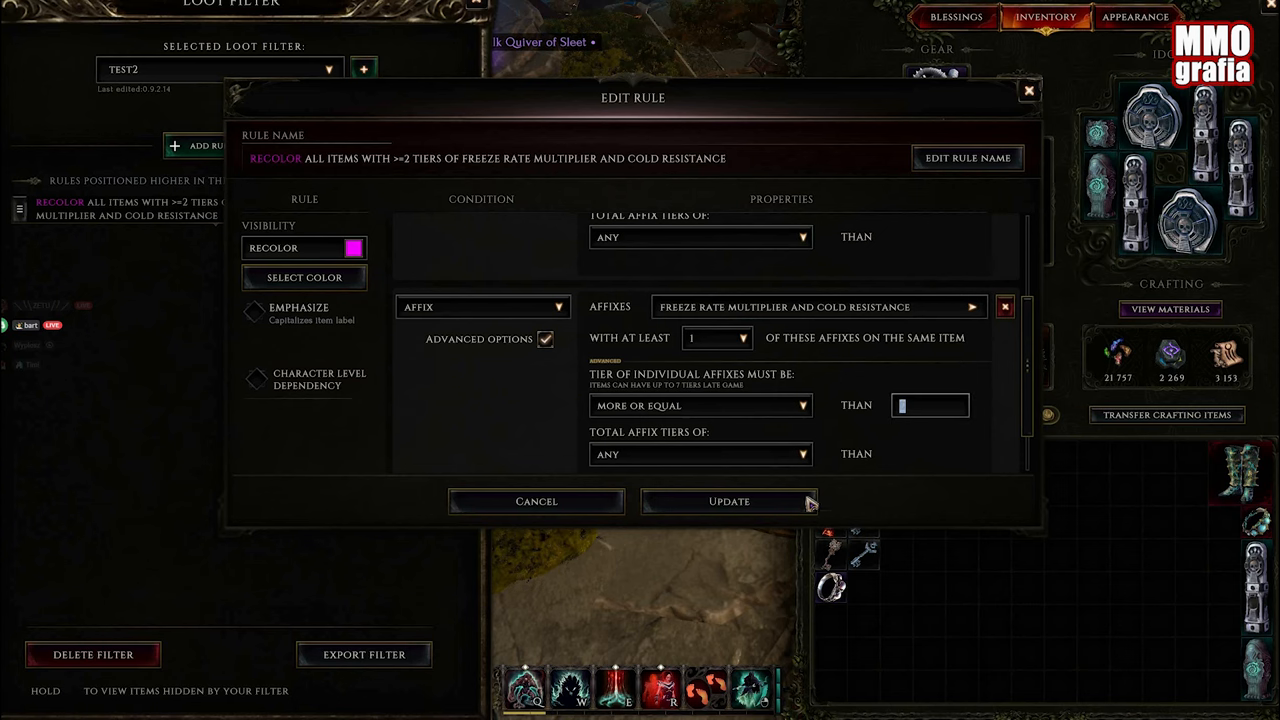
text(4)
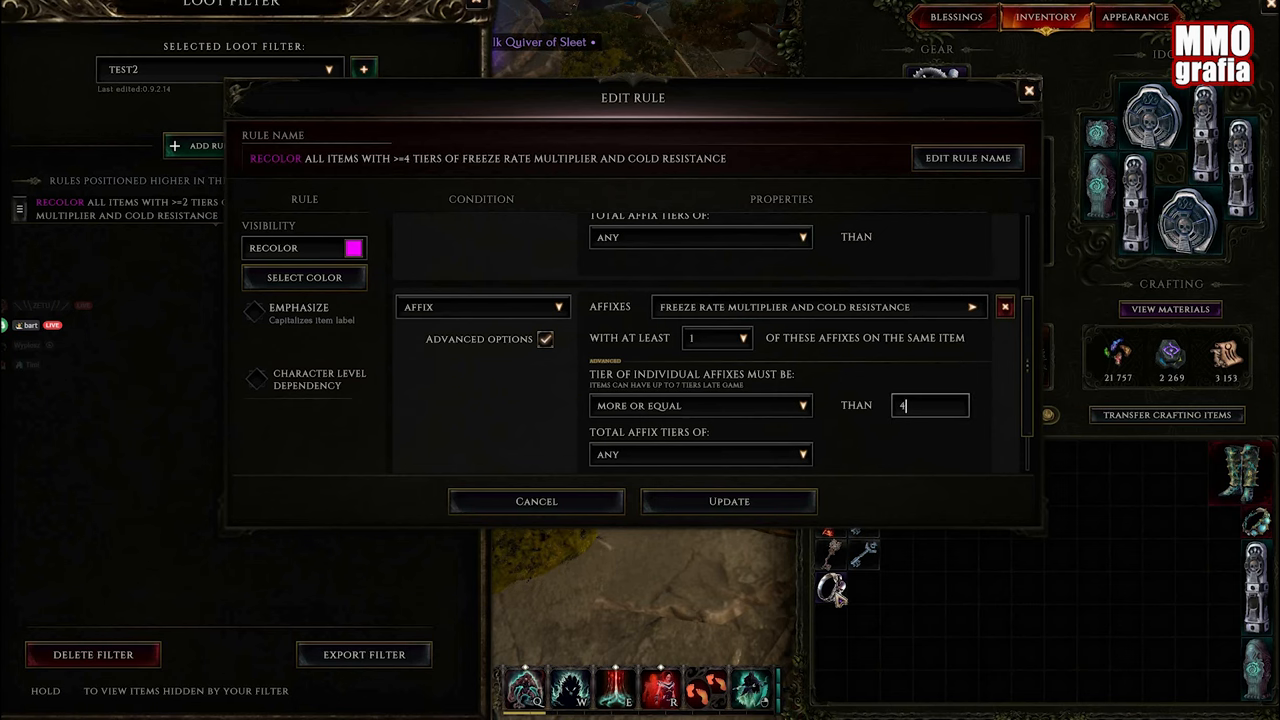
click(729, 501)
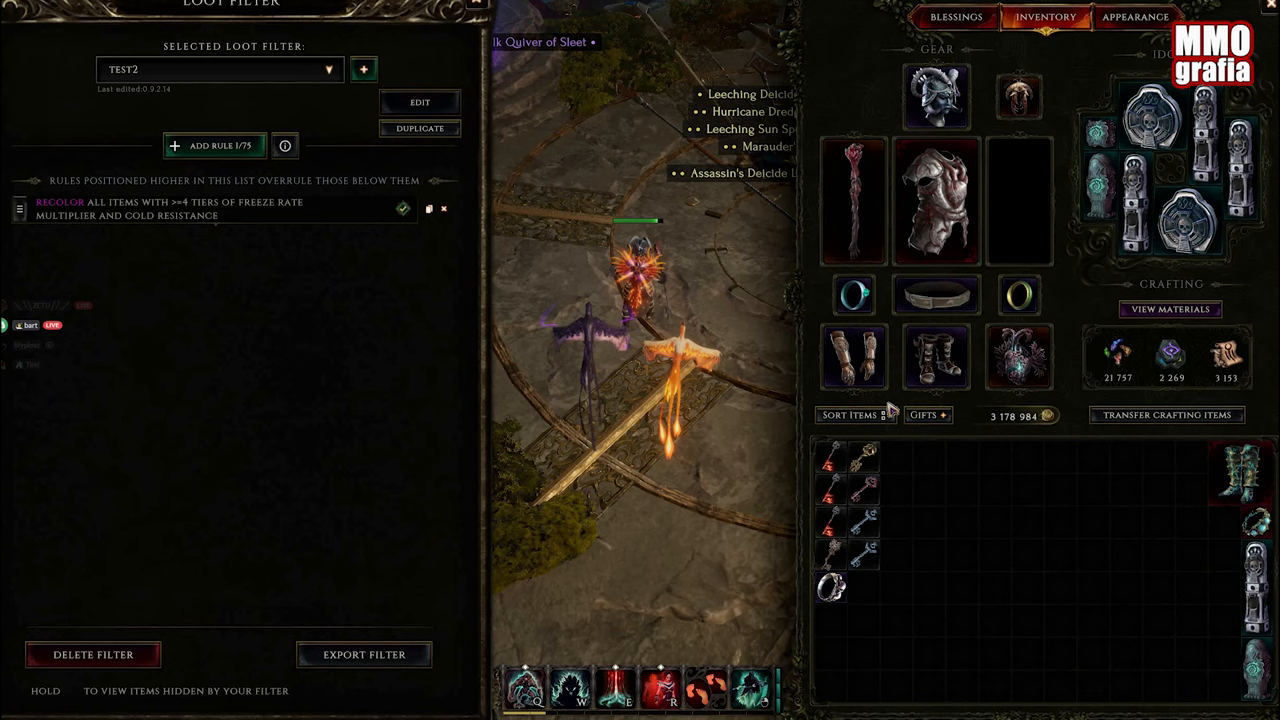
- Reopen the rule to check its settings and close it unchanged
click(419, 101)
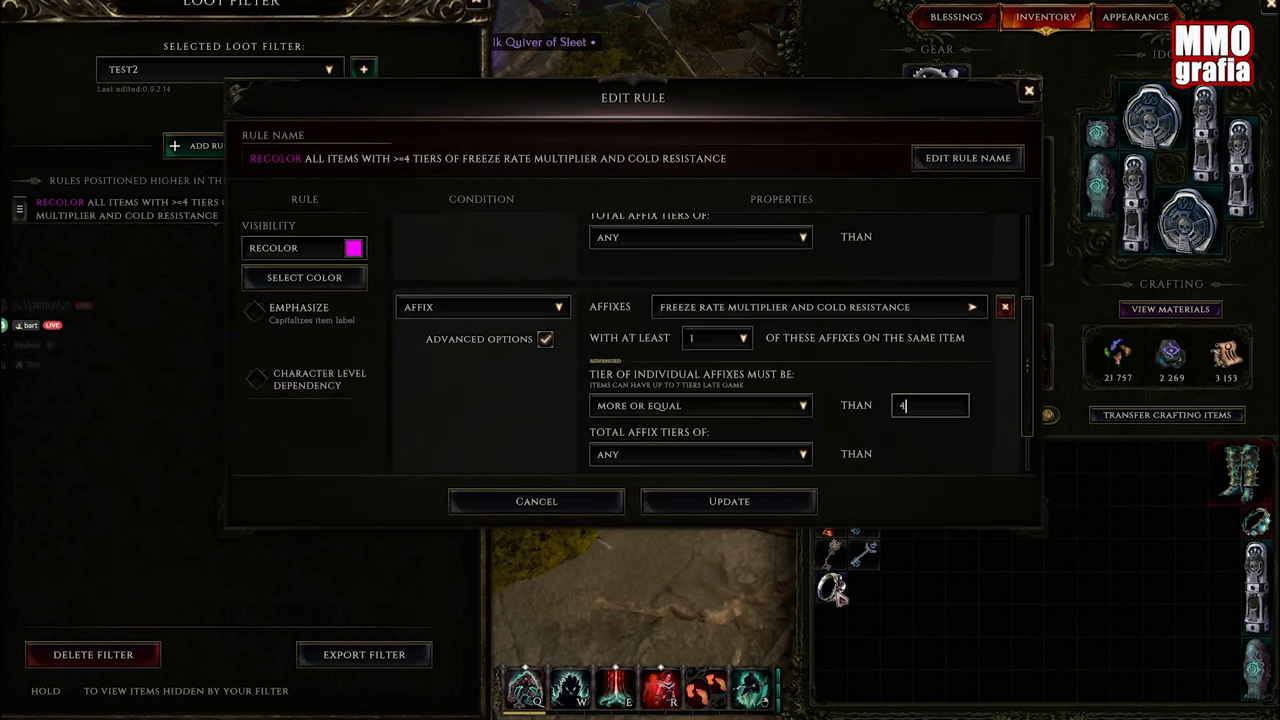
click(728, 501)
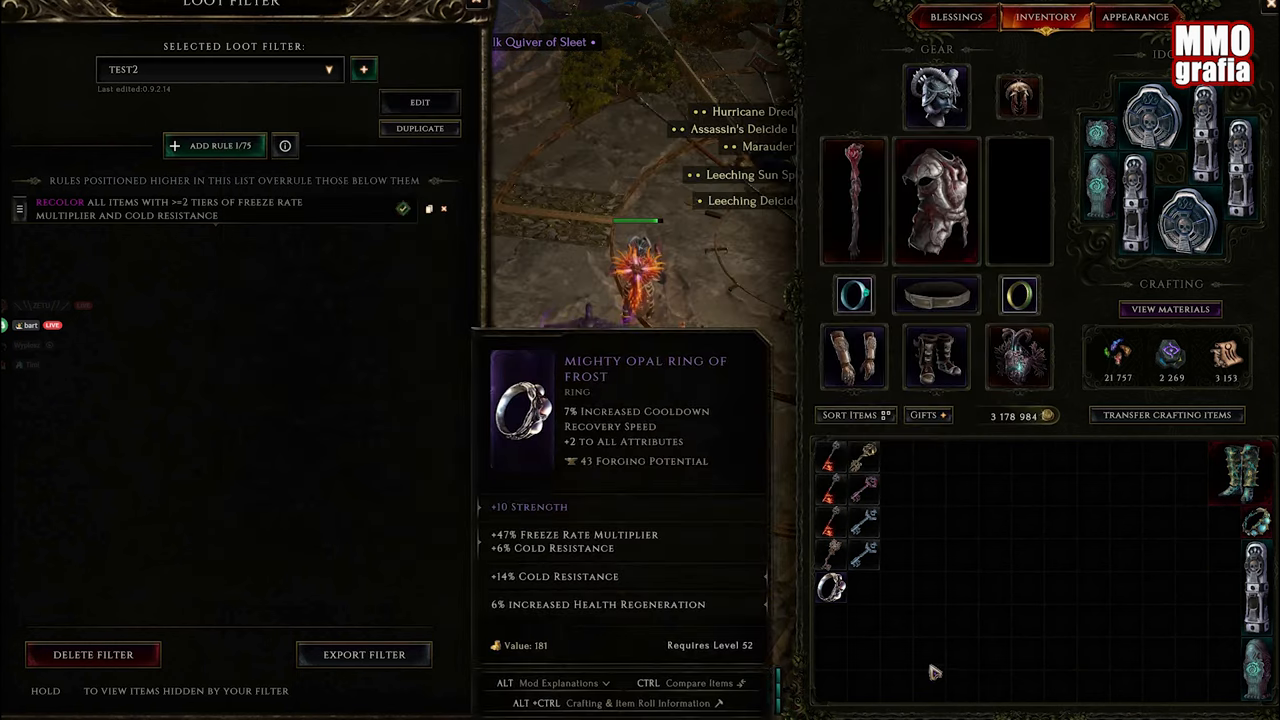